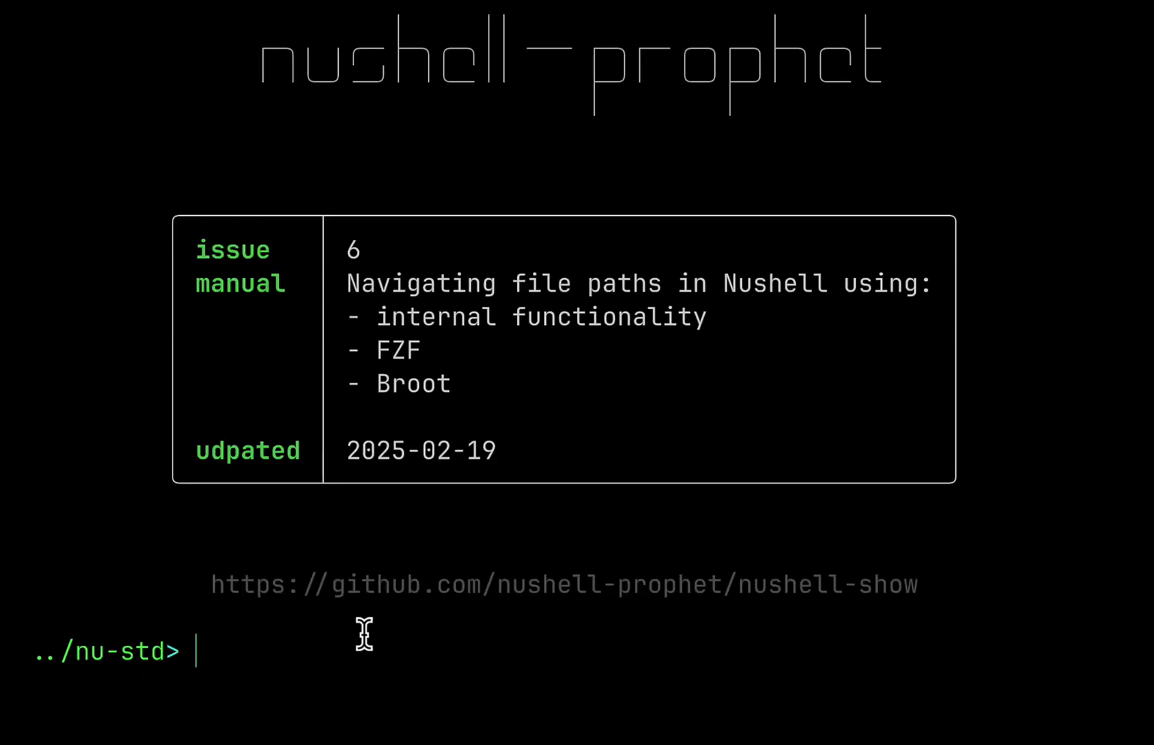
mouse_move(355, 605)
text(~)
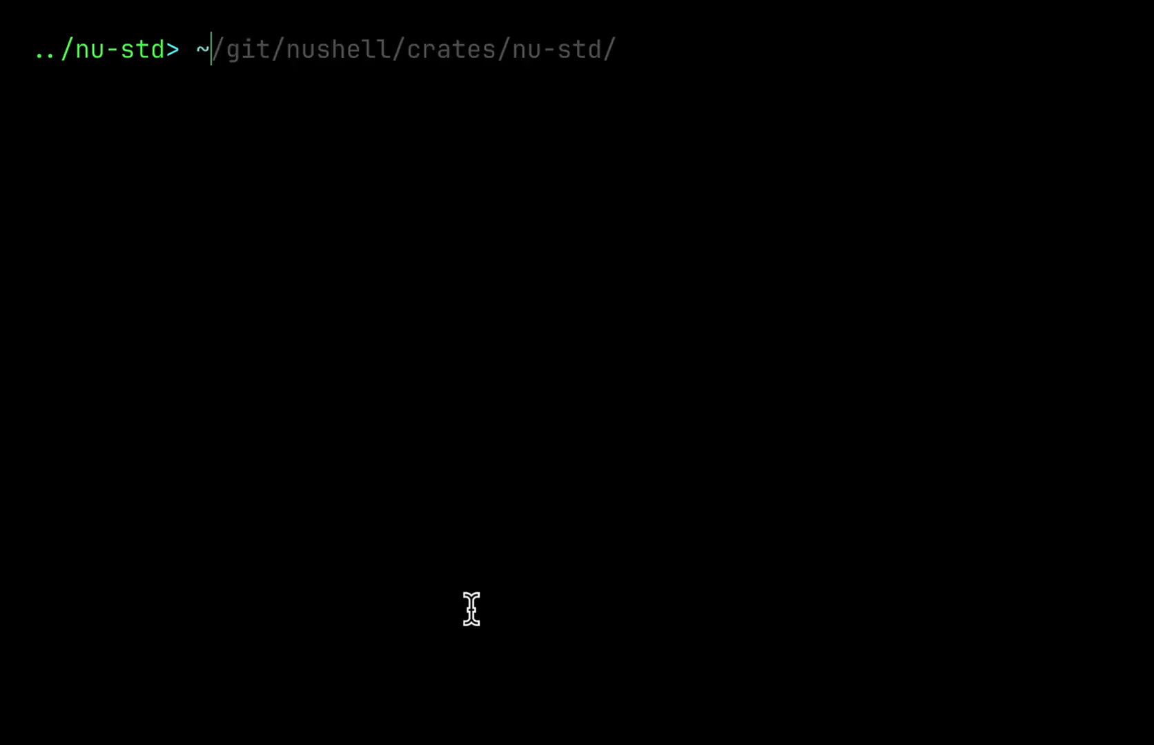
Step: Tab-complete ~/git/nushell/crates/nu-std/, narrowing with 'crat' and 'nu-st', and enter it
key(Tab)
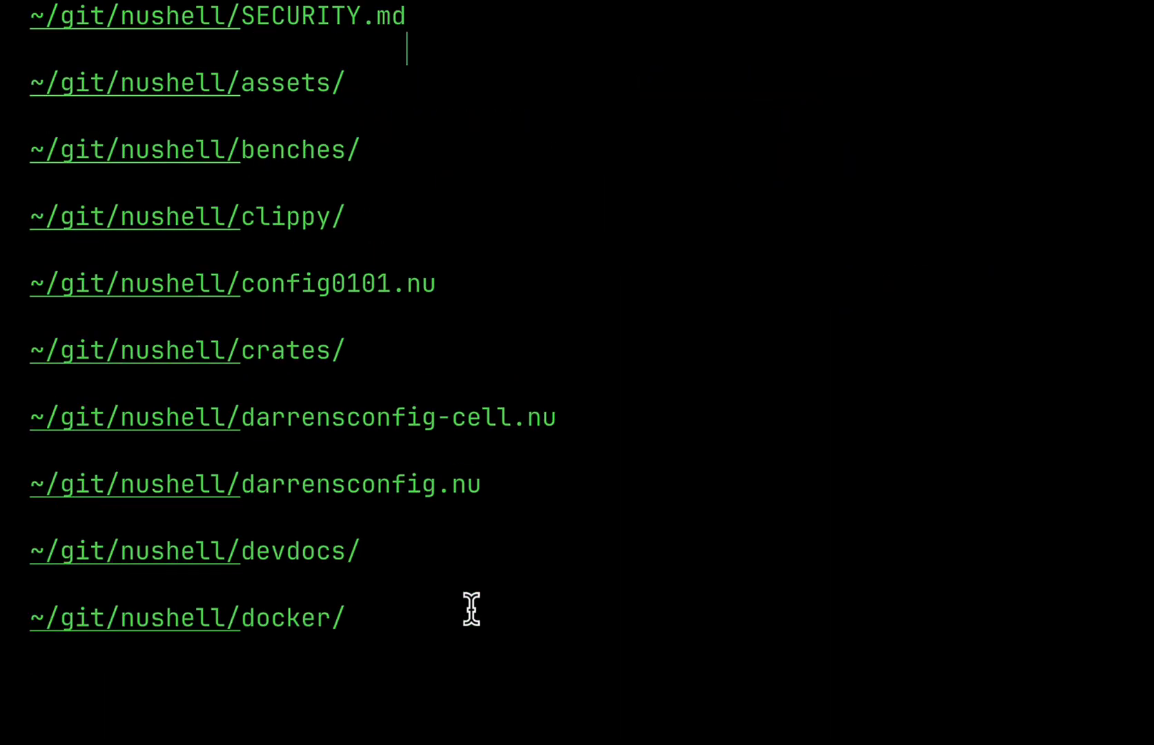
text(crates/)
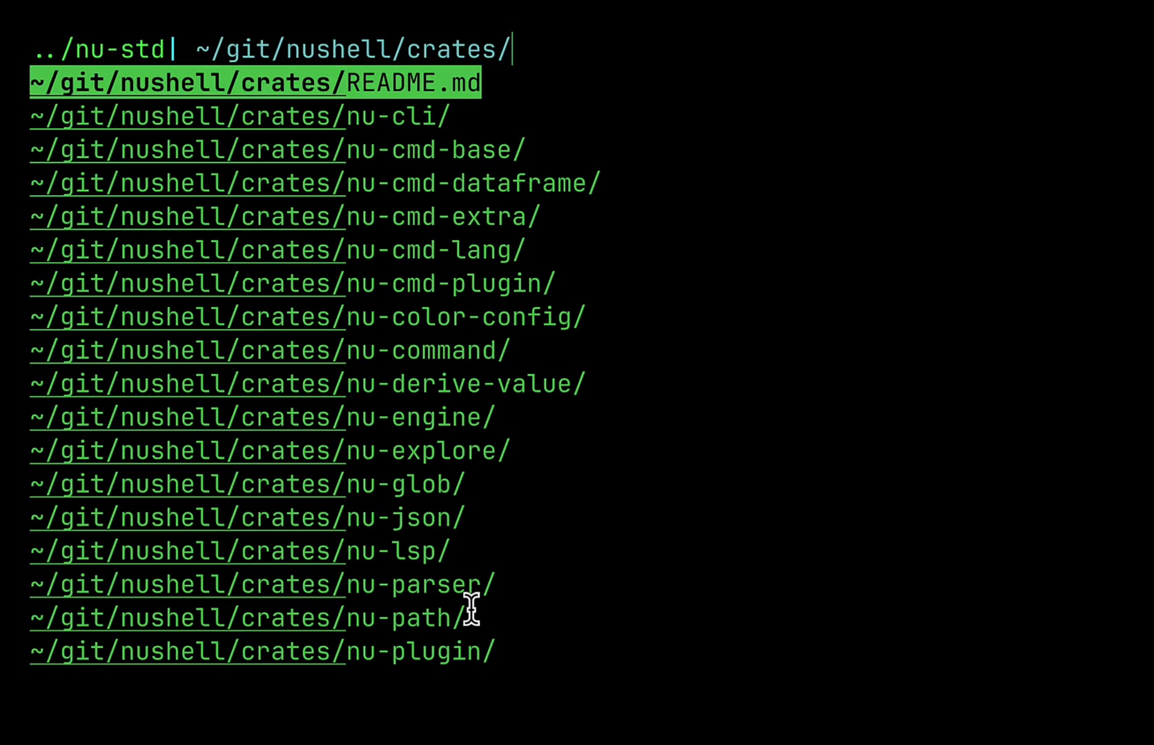
text(nu-std/)
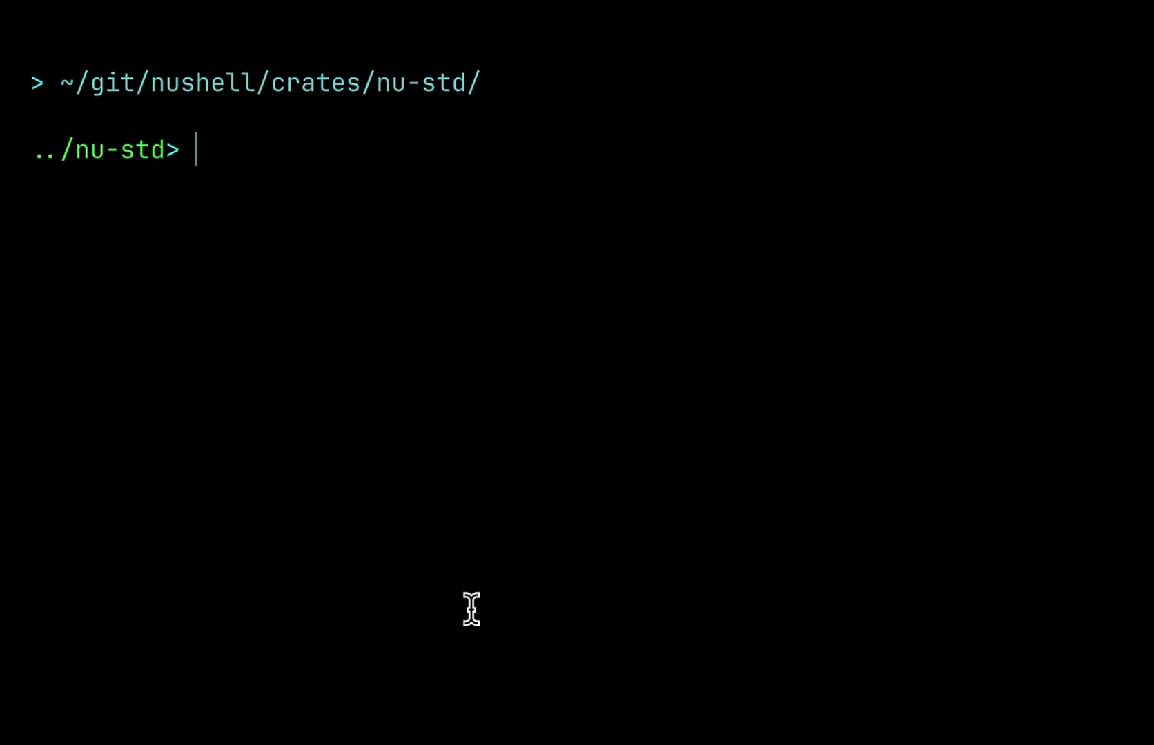
Step: Fuzzy-complete the abbreviated path ~/gi/nus/cra/std to ~/git/nushell/crates/nu-std/
key(Cmd+Tab)
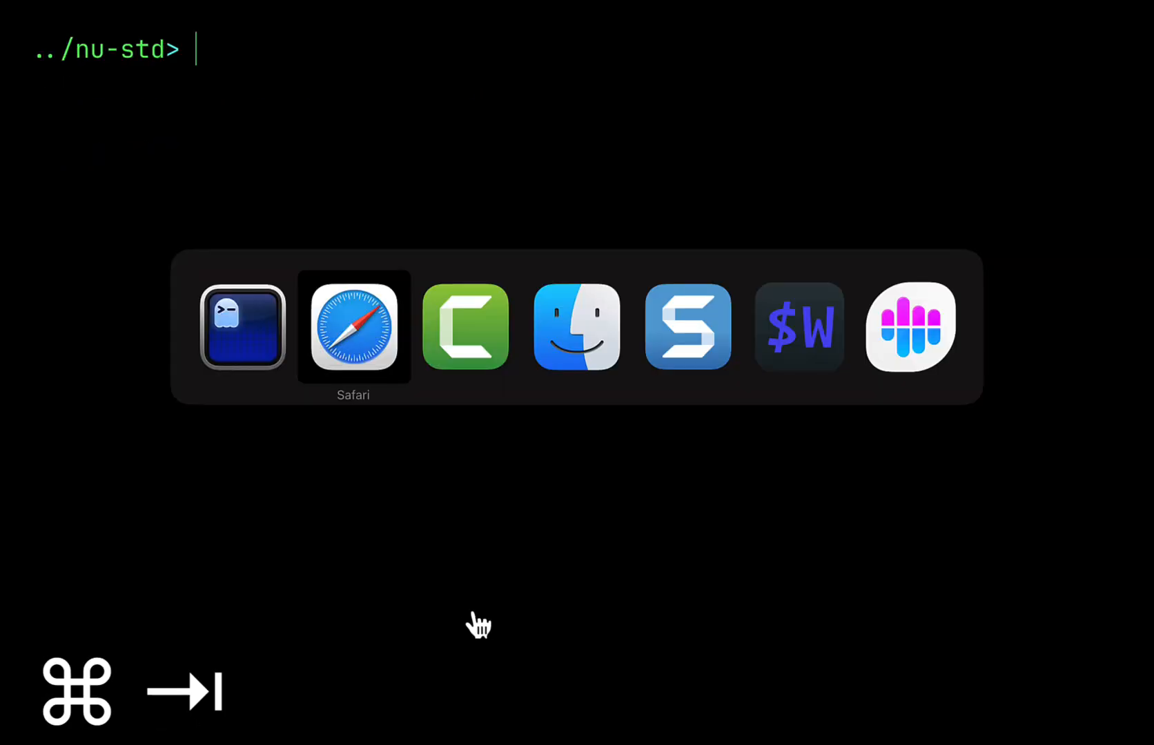
click(352, 332)
text(~/)
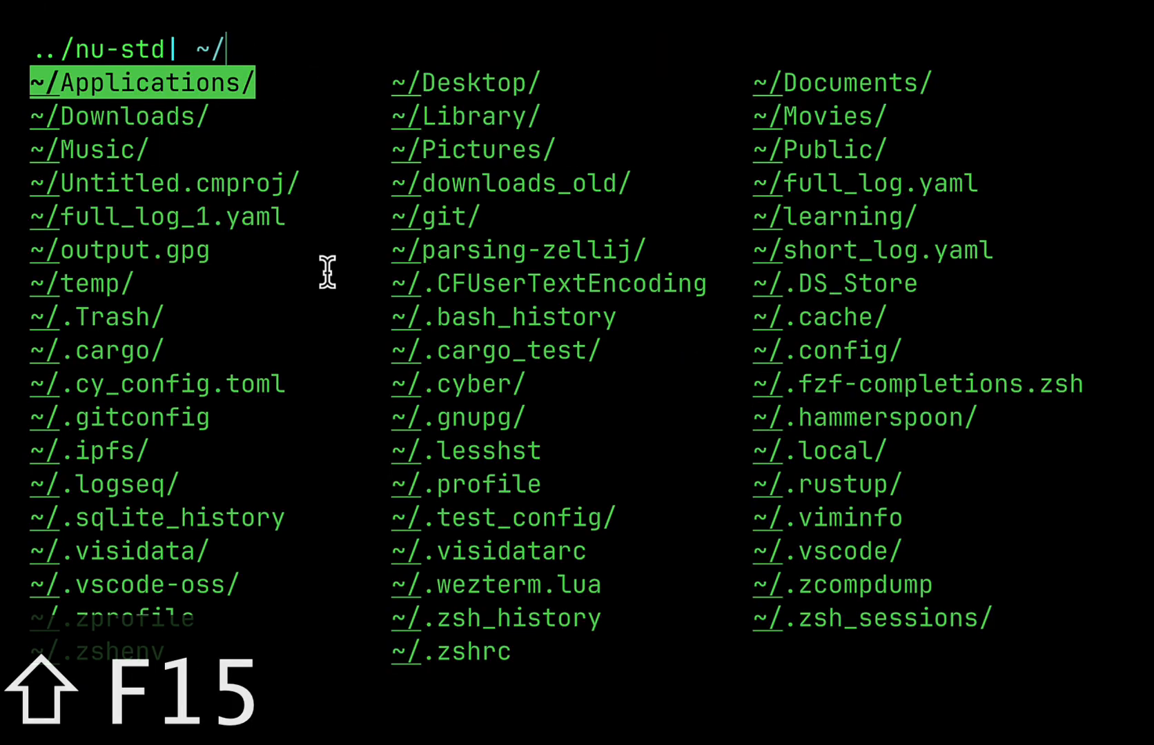
text(gi/)
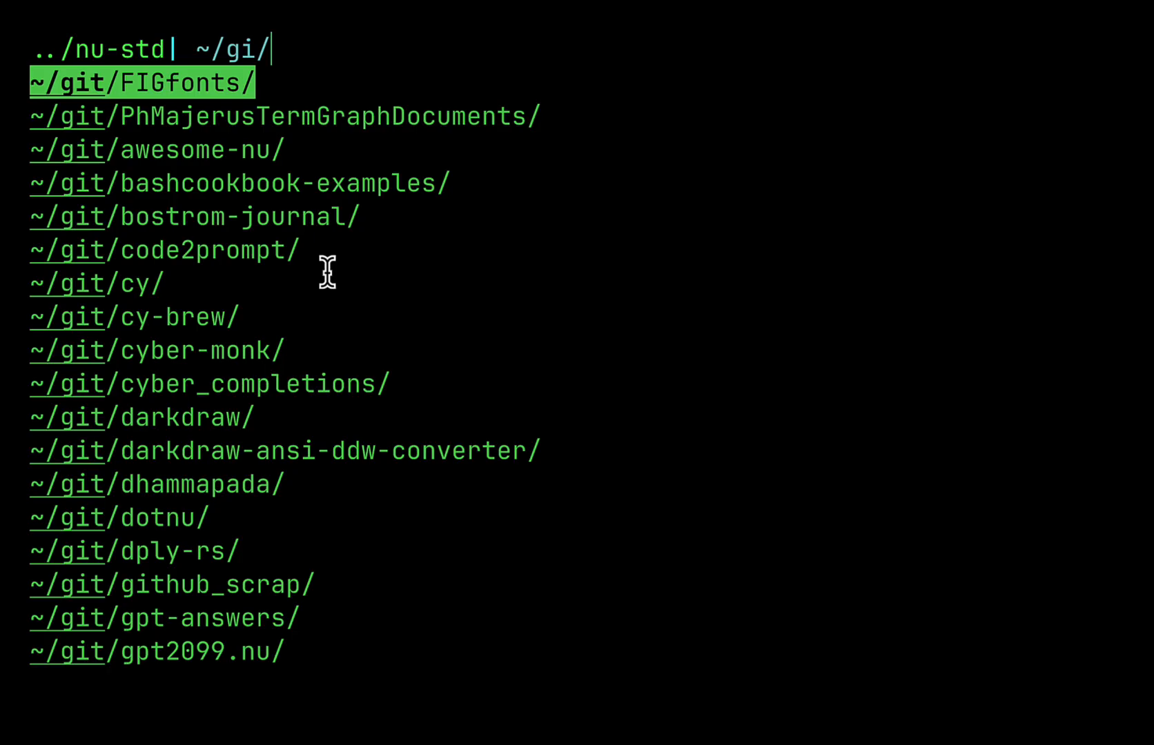
text(nu)
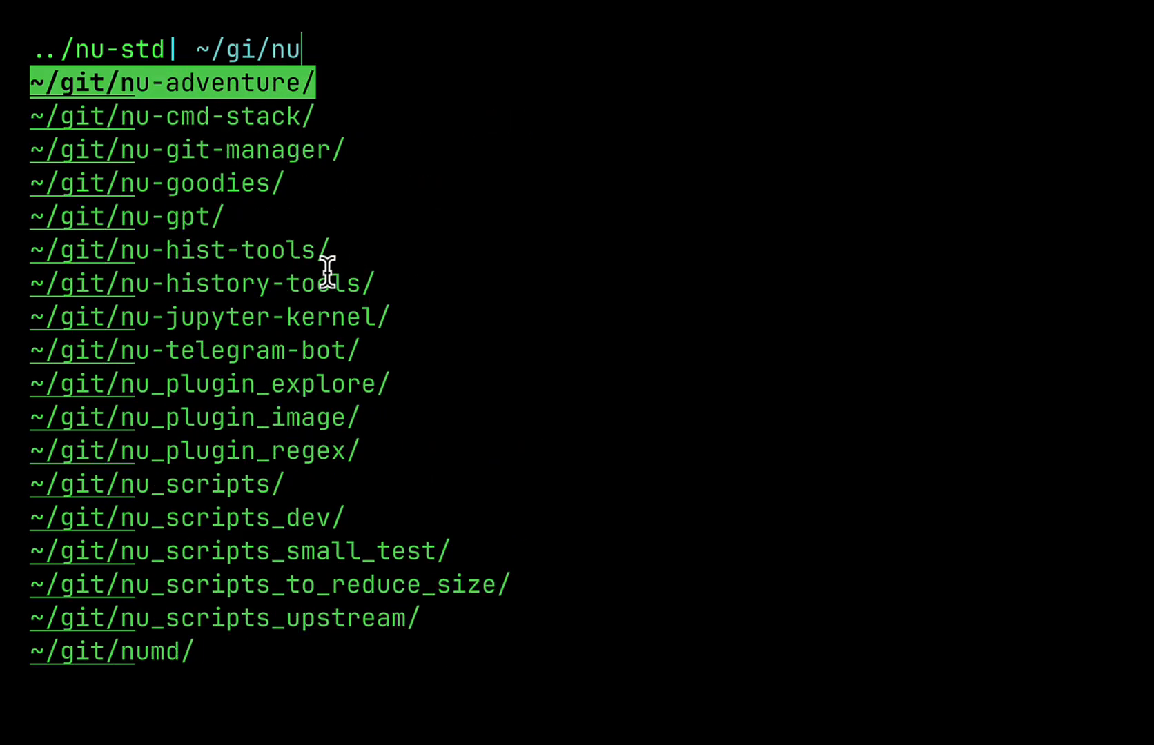
text(s/cra/std)
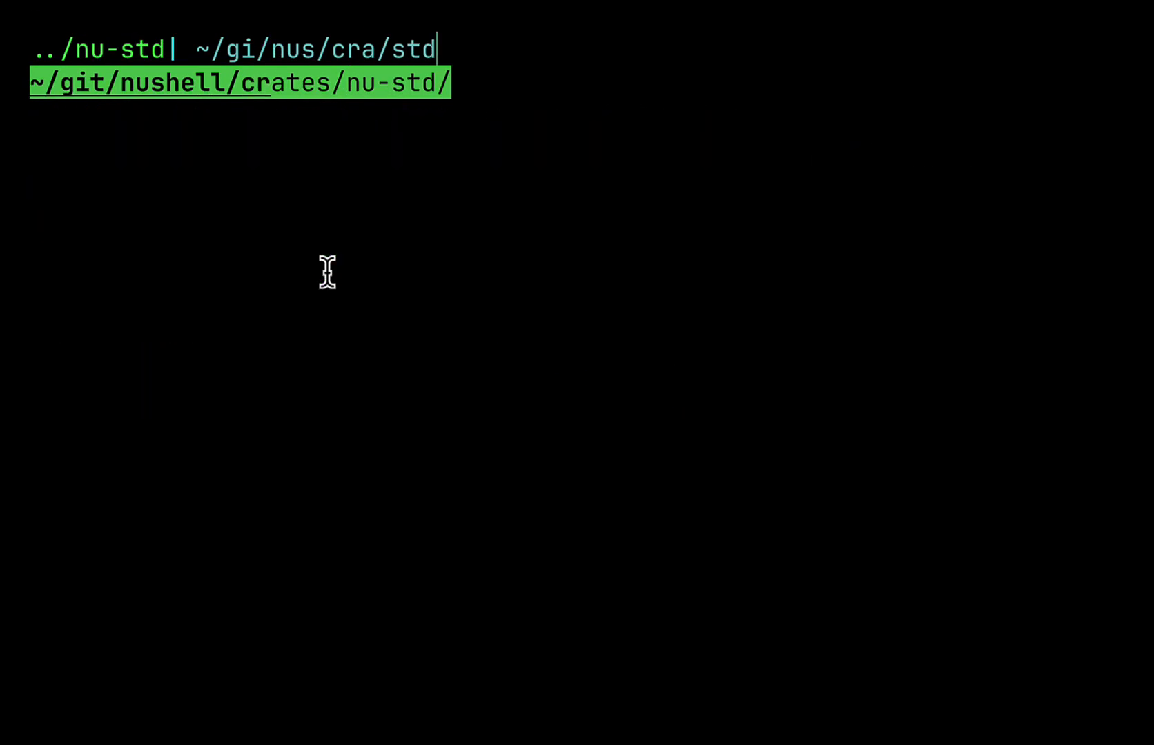
mouse_move(283, 44)
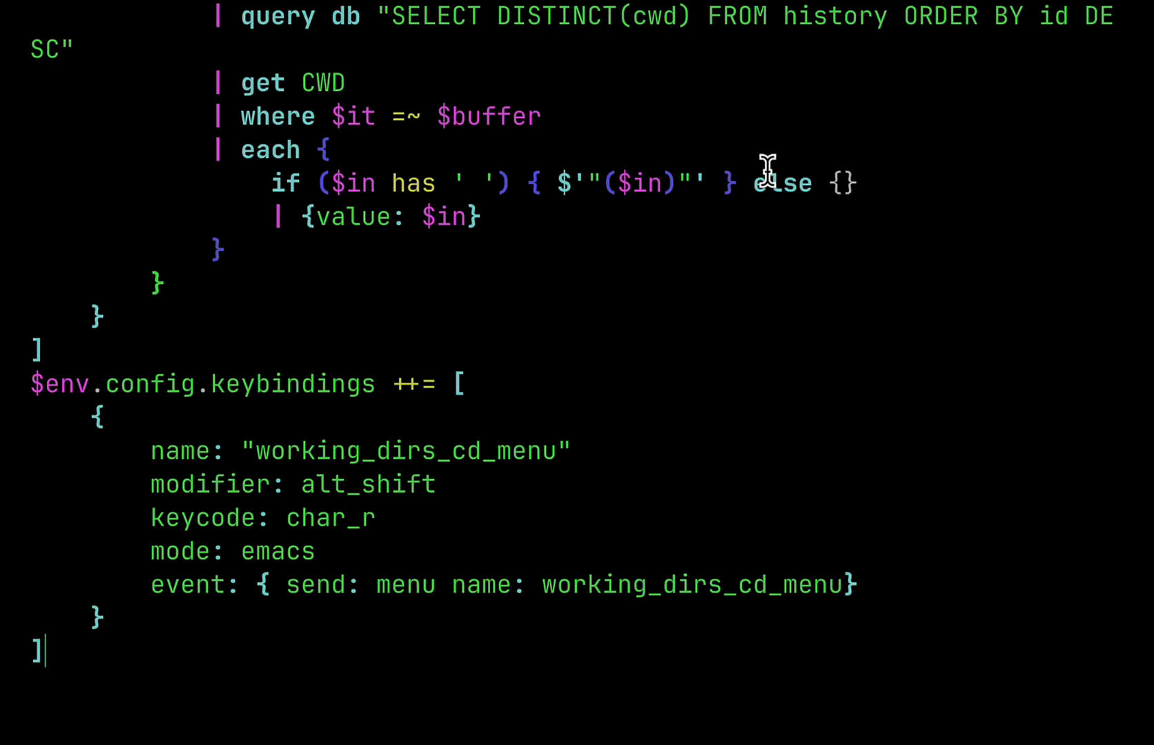
Step: Highlight alt_shift in the working_dirs_cd_menu config and browse the 955 visited directories
double_click(366, 485)
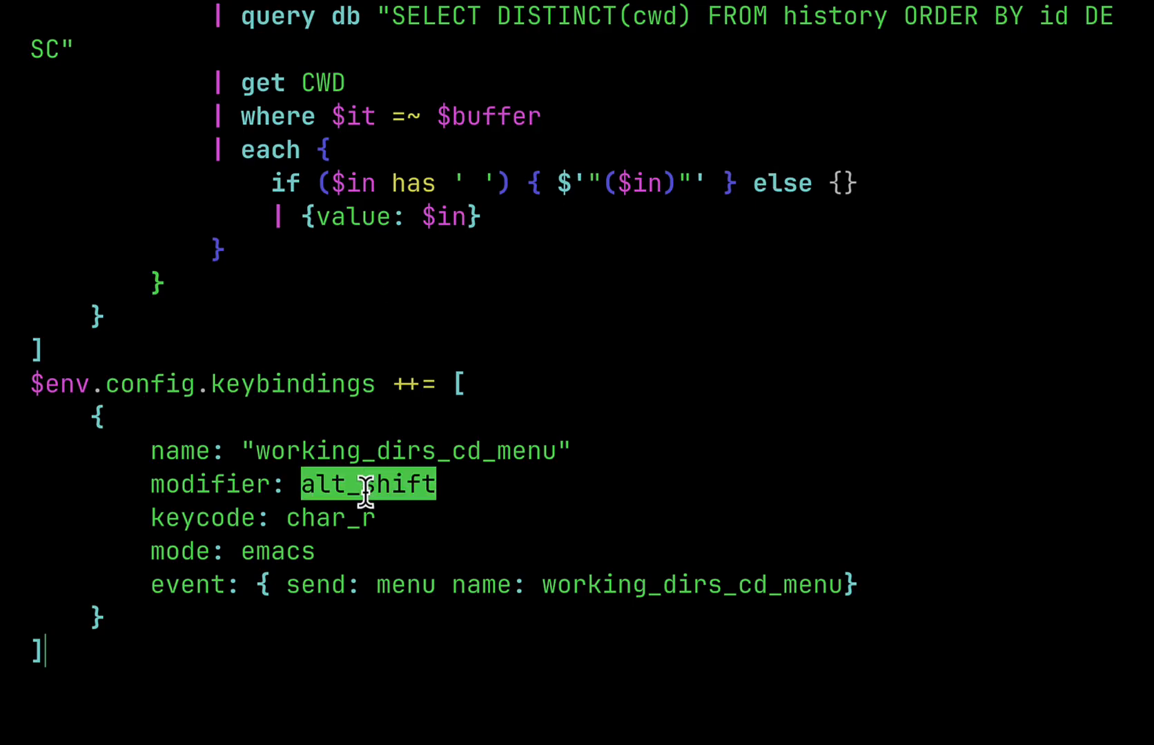
mouse_move(346, 524)
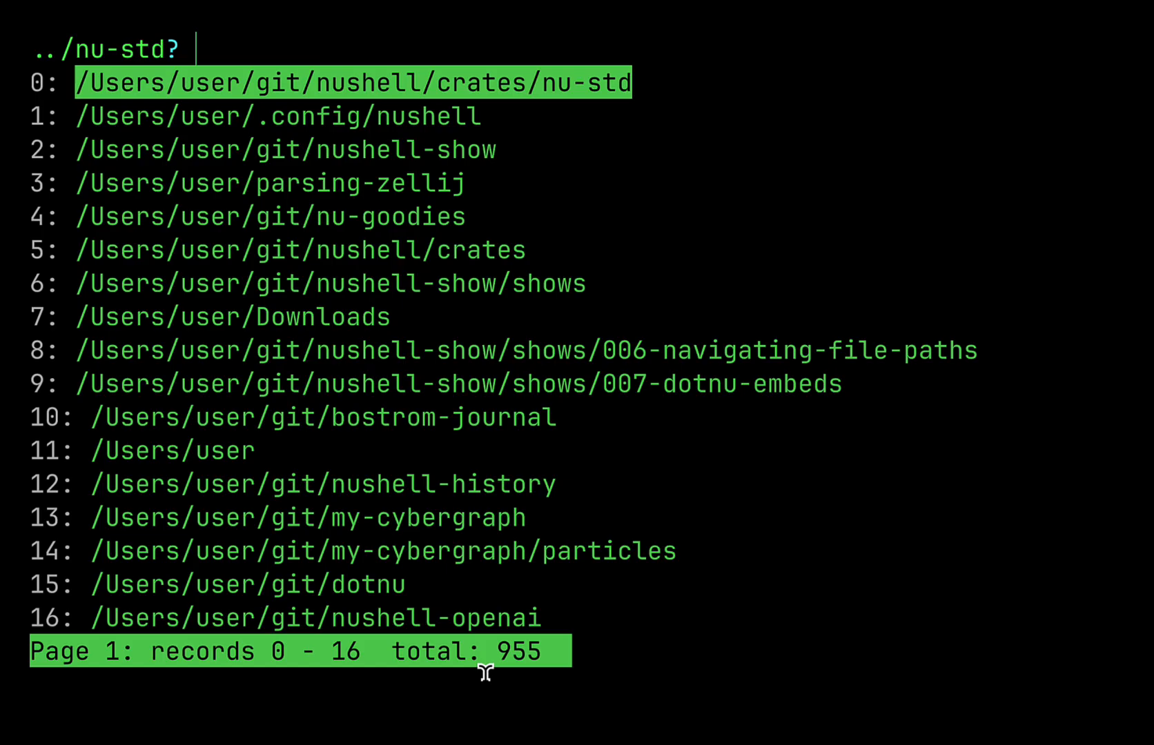
key(Down)
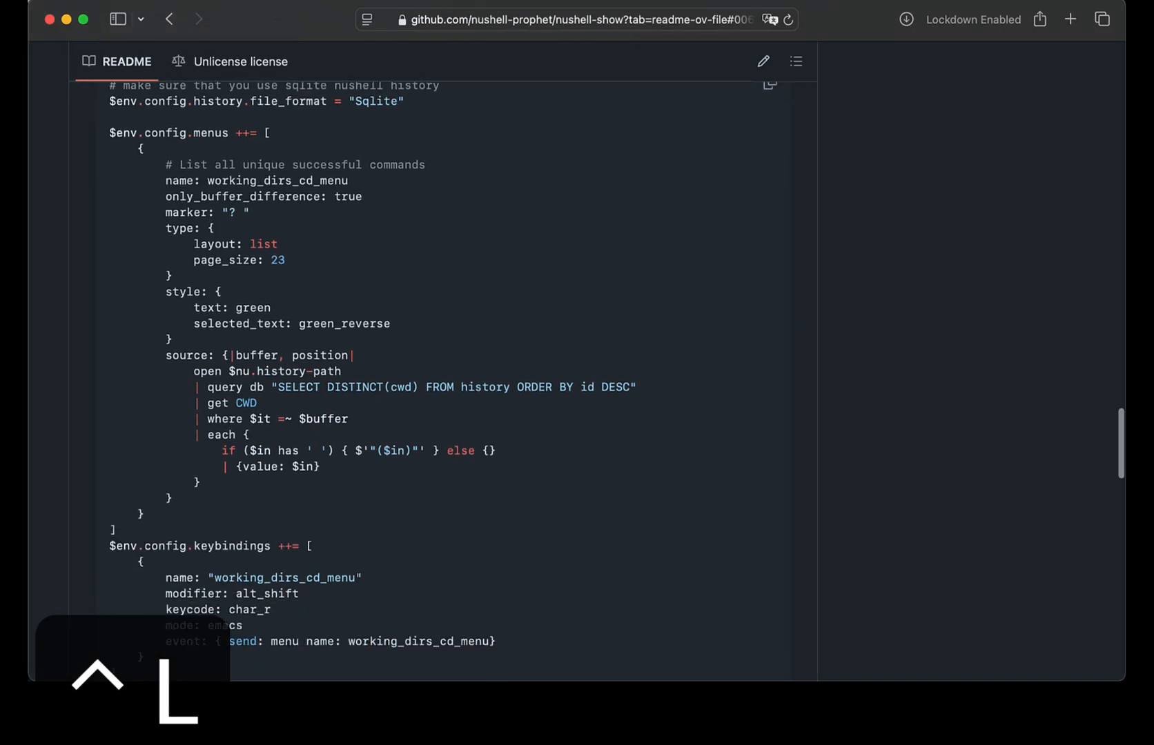
Step: Scroll the nushell-show README down to the FZF file-picker keybinding section
scroll(down, 3)
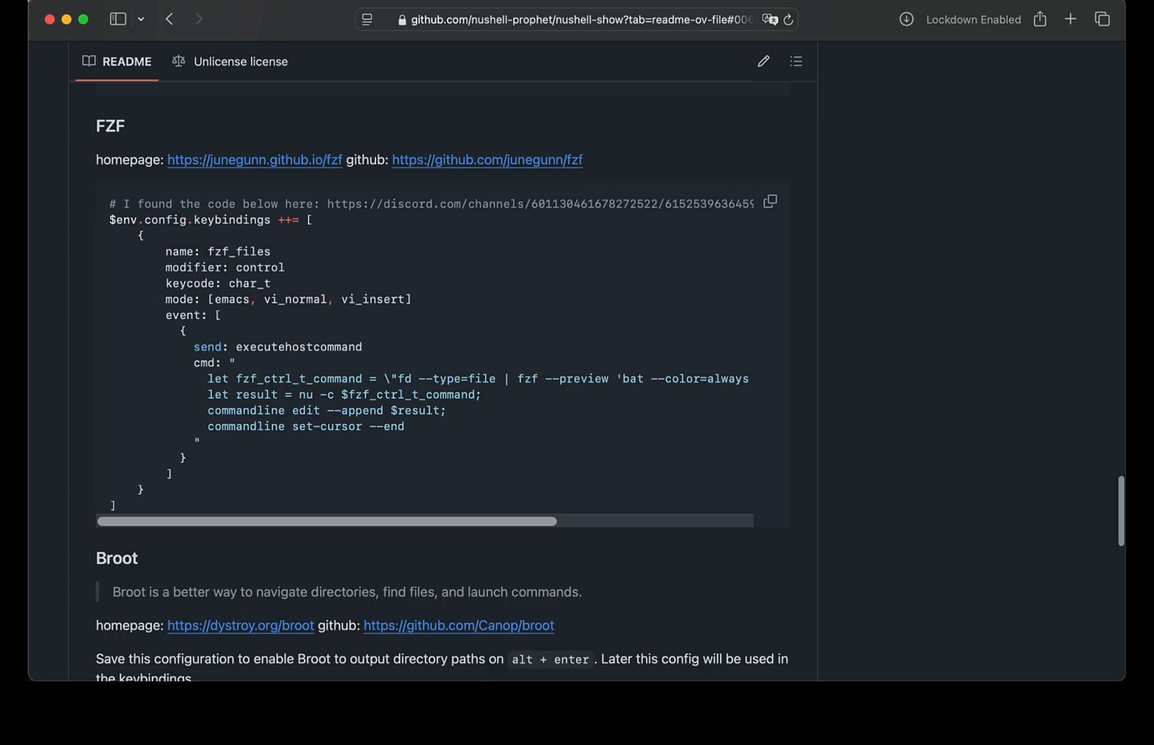
scroll(down, 3)
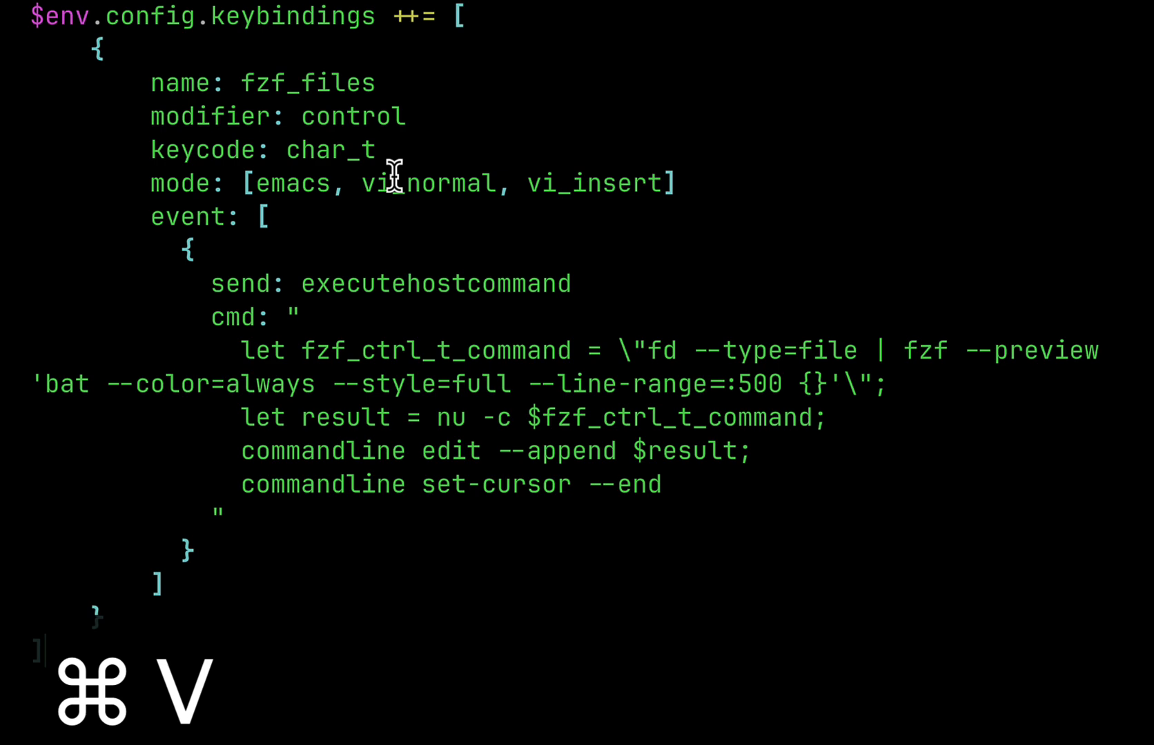
Step: Apply the fzf_files keybinding, filter with 'ommad', and insert nu-goodies/commands.nu
key(ctrl+u)
text(c)
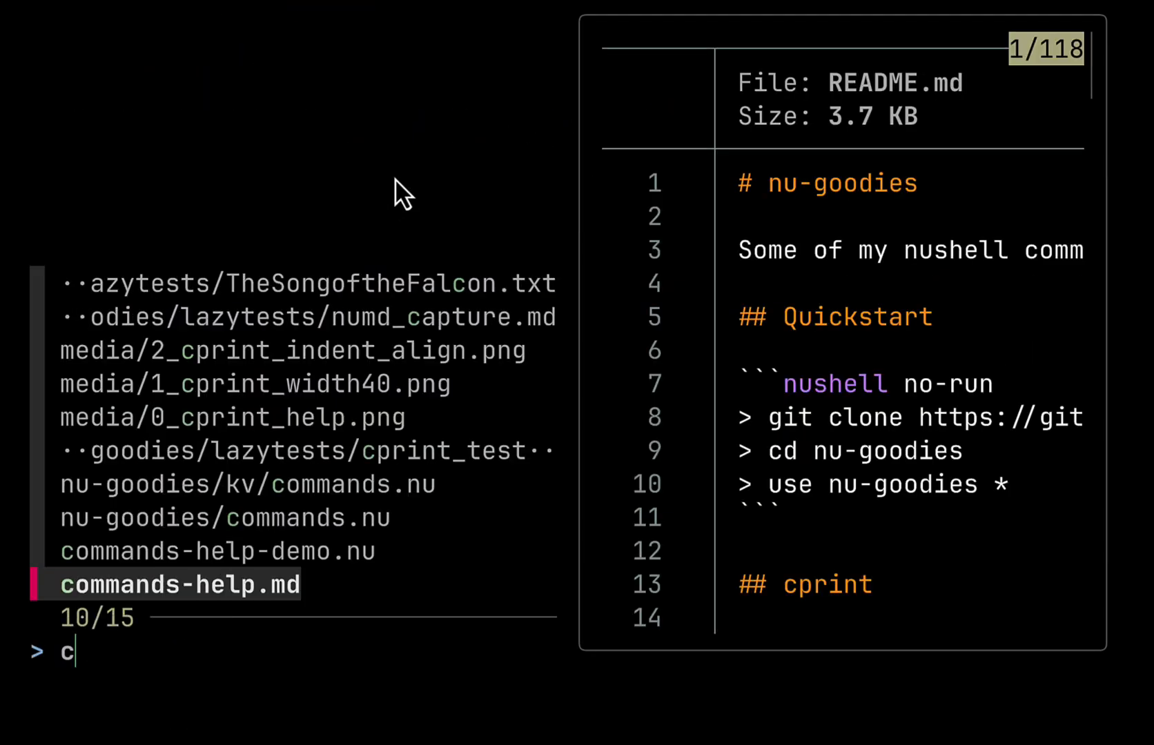
text(ommad)
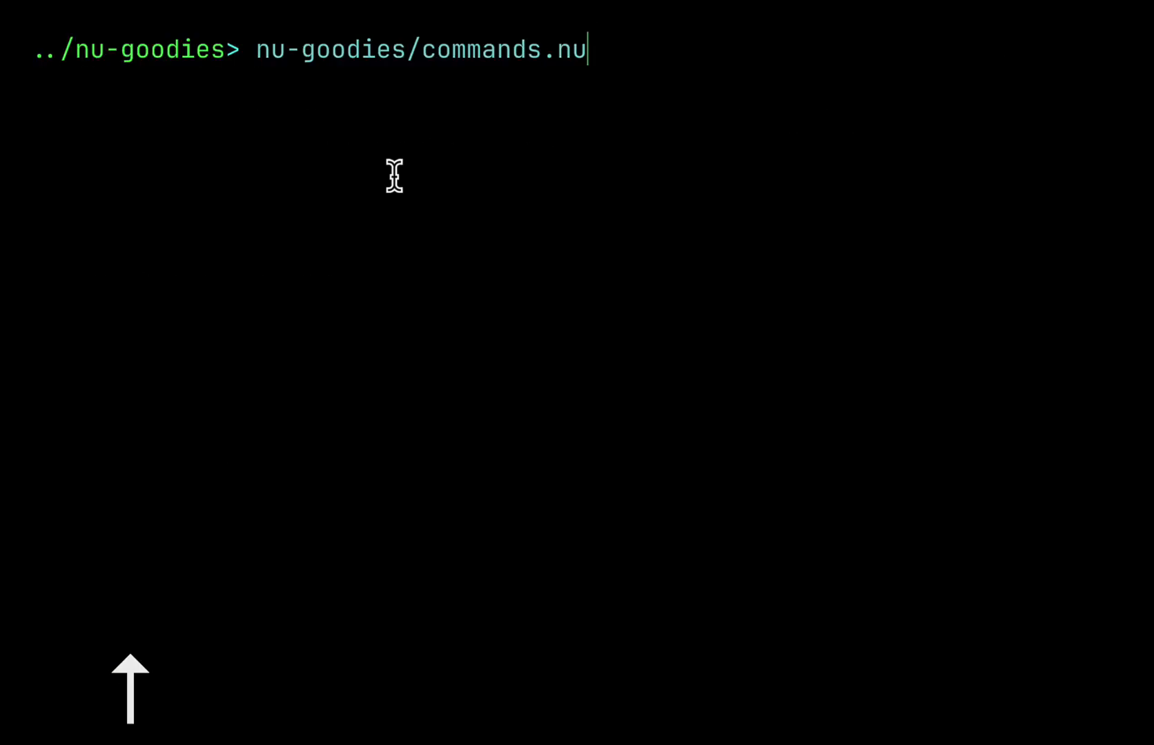
key(ctrl+u)
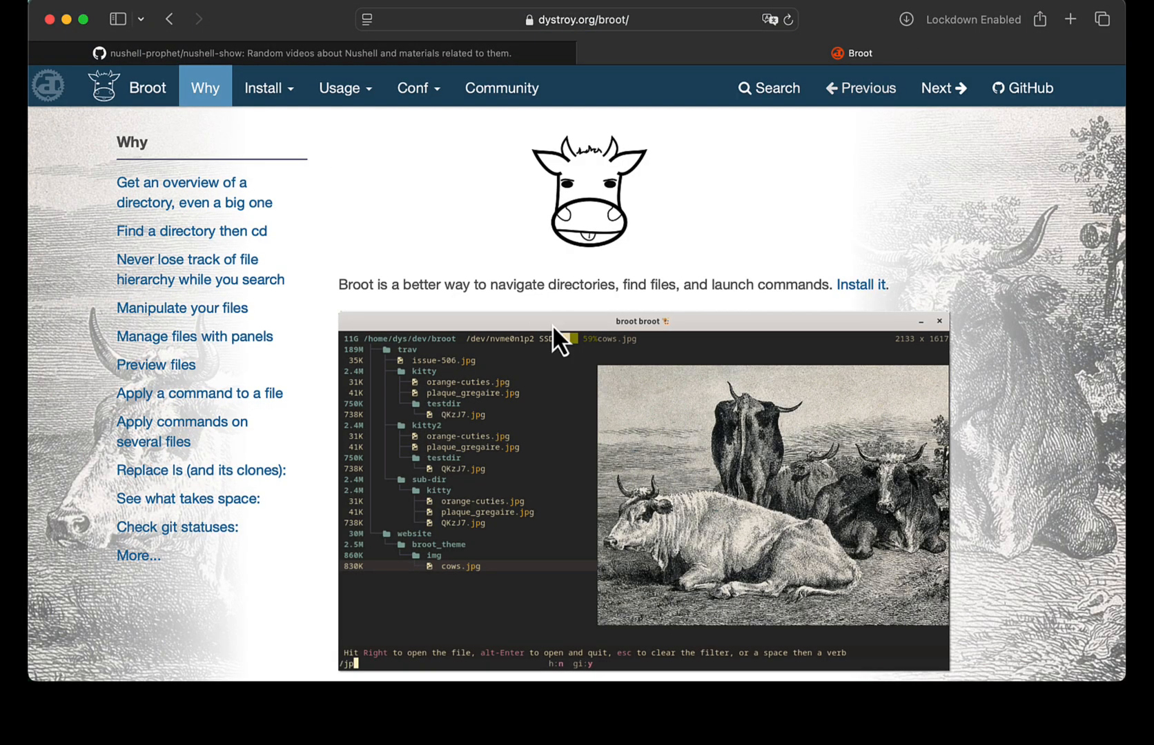
mouse_move(571, 310)
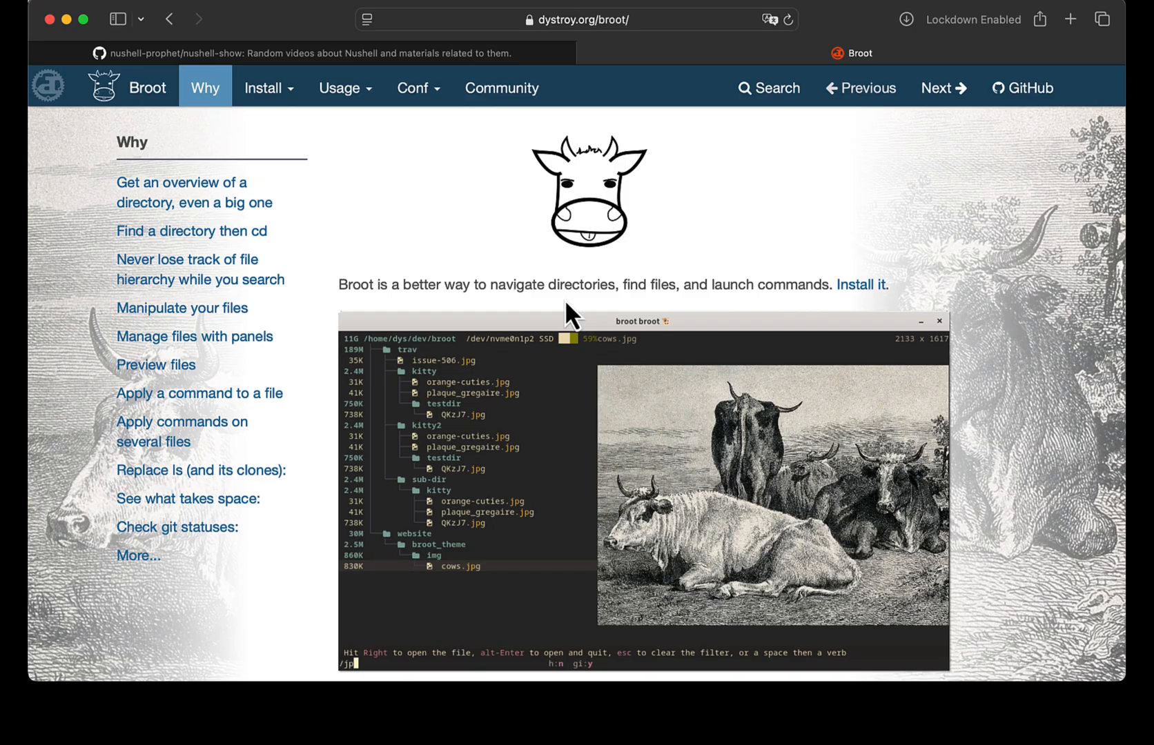
mouse_move(418, 269)
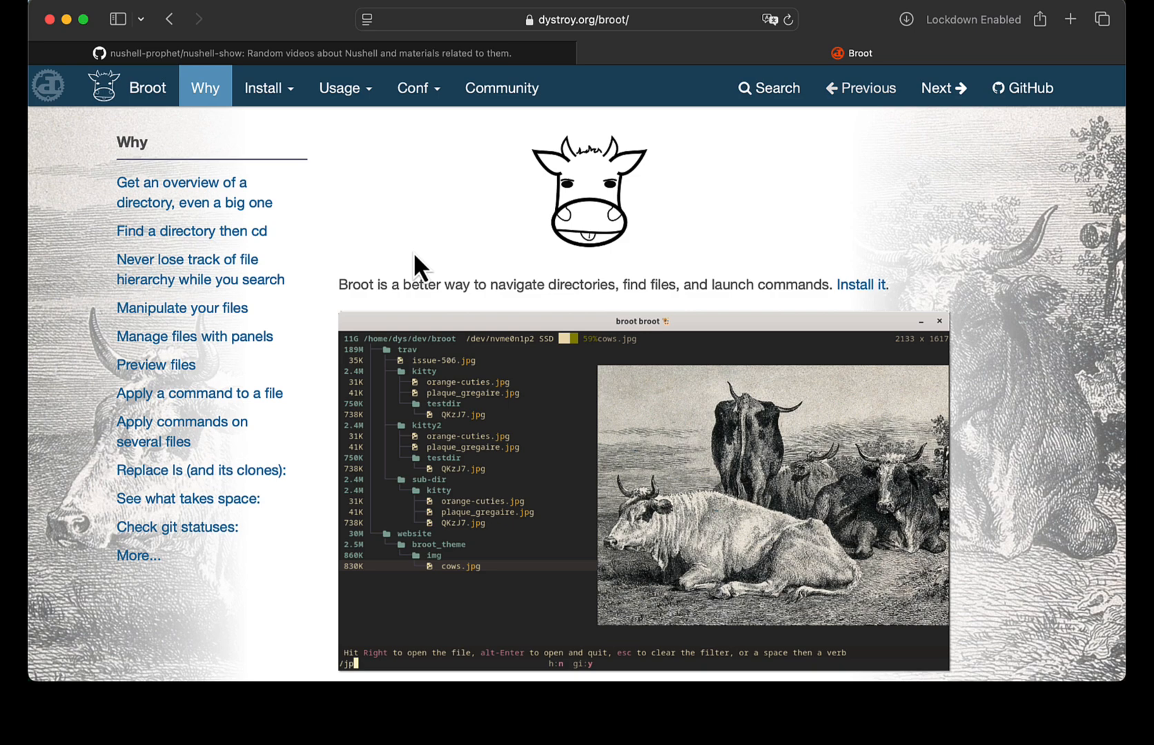
Step: Look over the Broot homepage at dystroy.org/broot, then return to the terminal
key(cmd+tab)
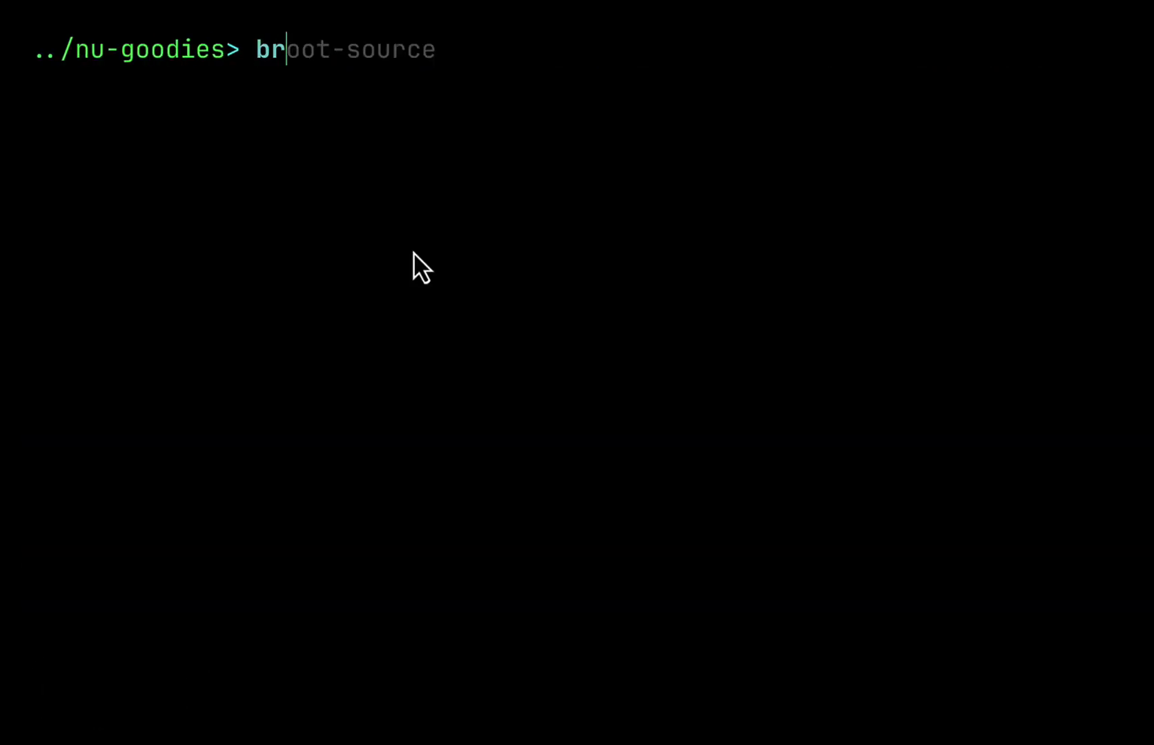
Step: Launch Broot, filter for 'nushell', and cd into the nushell repository
key(Enter)
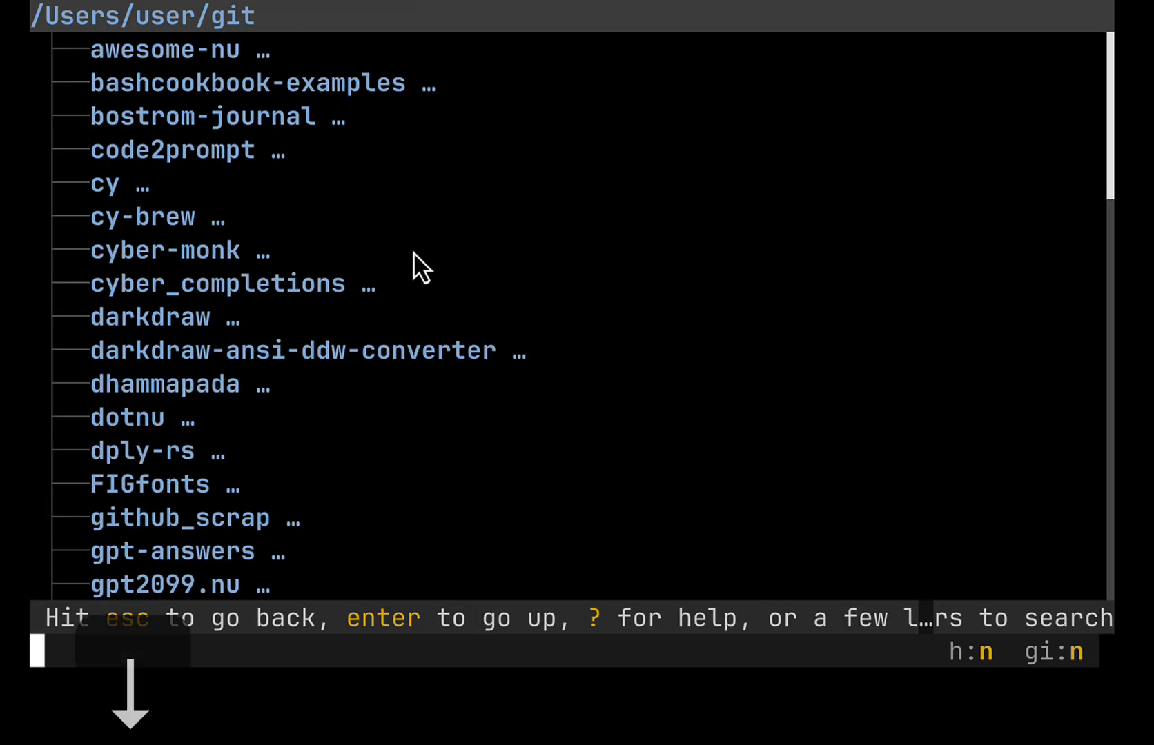
text(nushell)
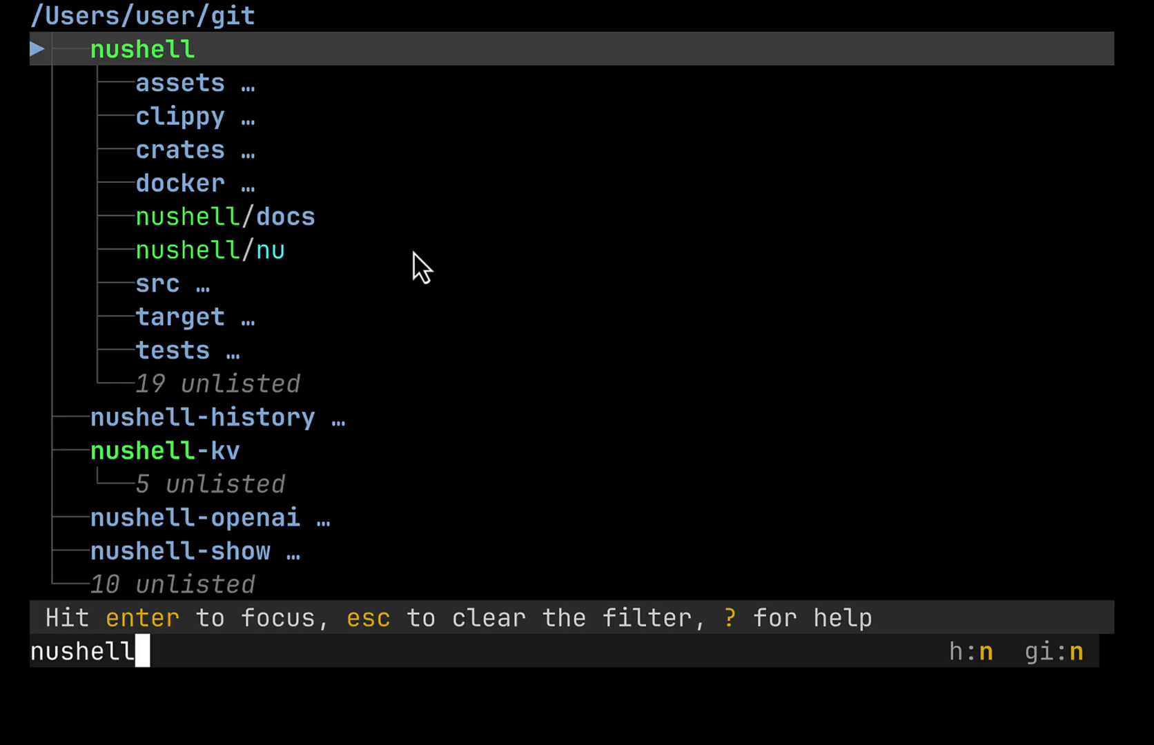
key(enter)
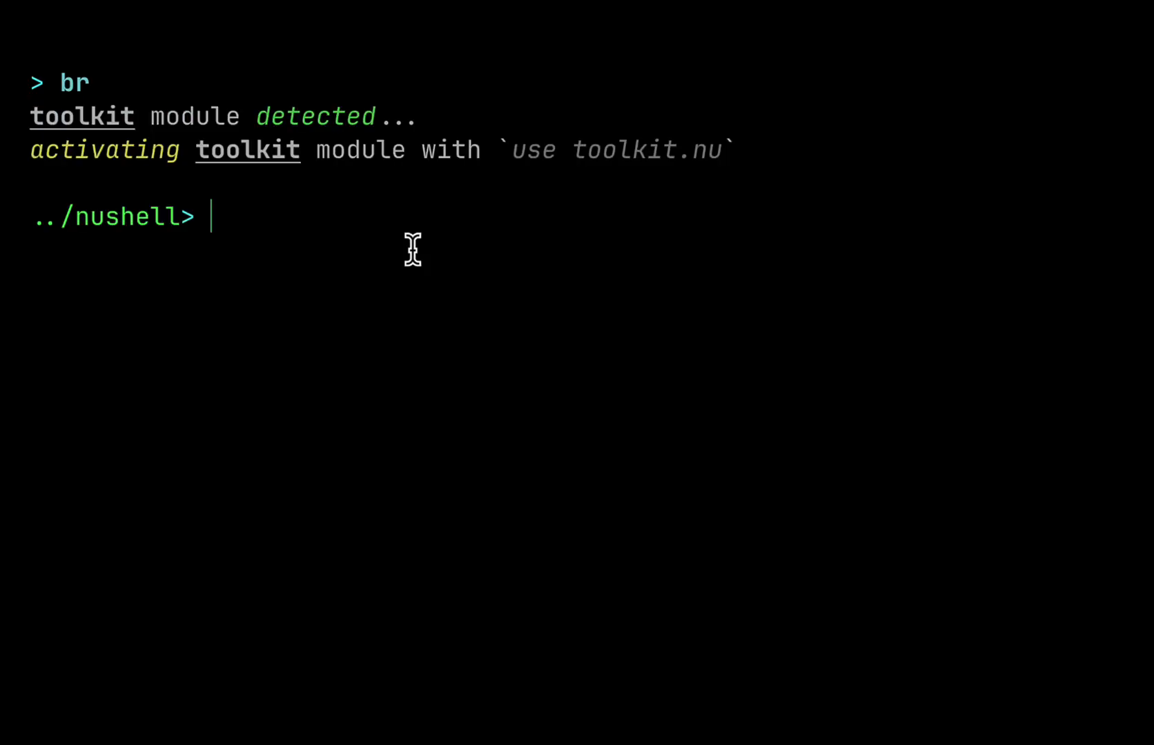
Step: Run br again, filter files to 'std', and preview nu-std's LICENSE
text(br)
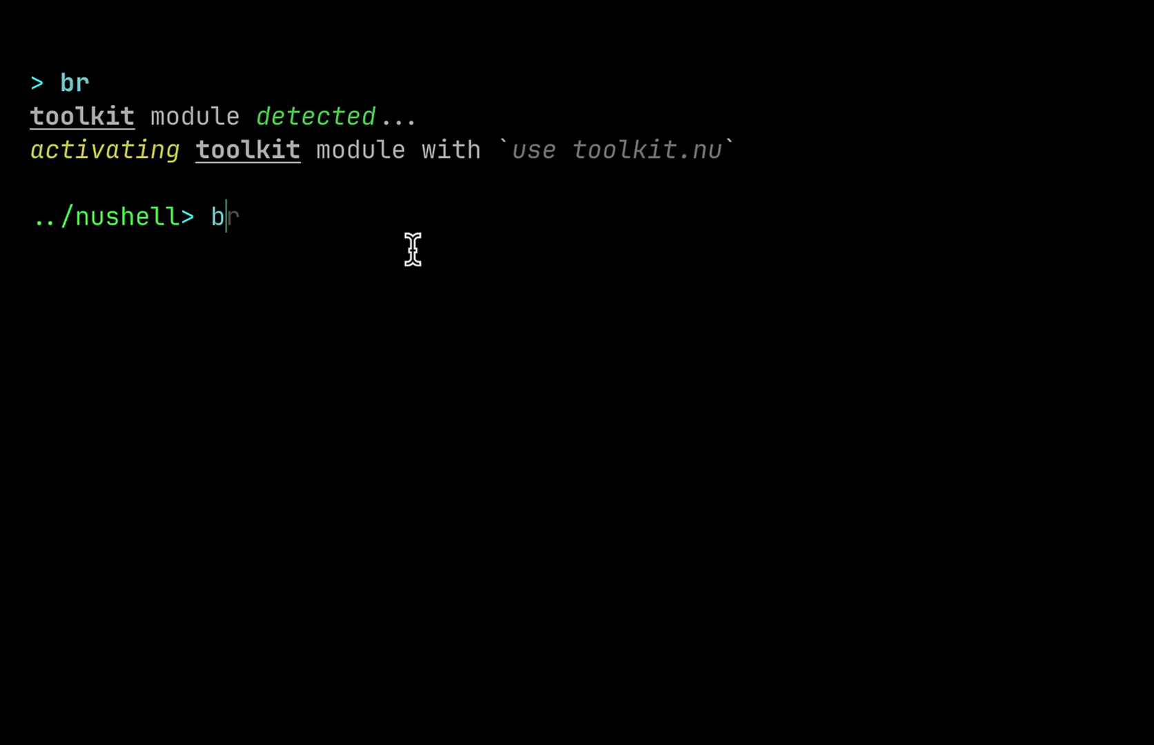
key(Enter)
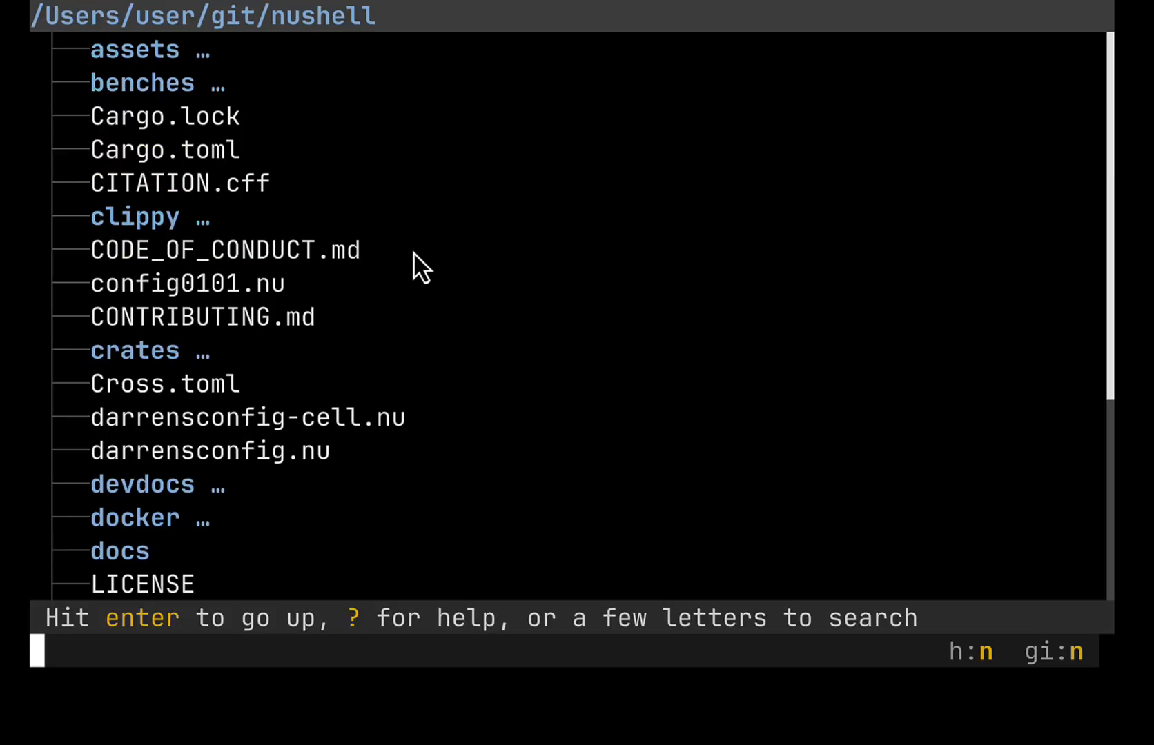
text(std)
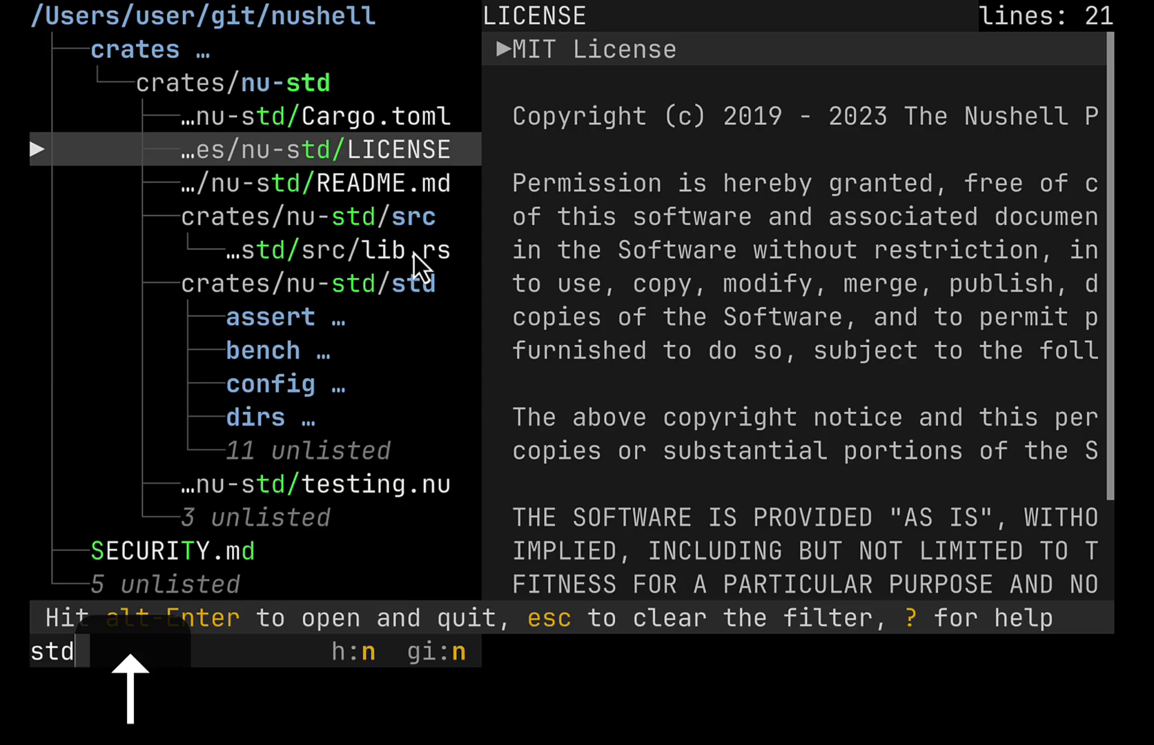
click(364, 250)
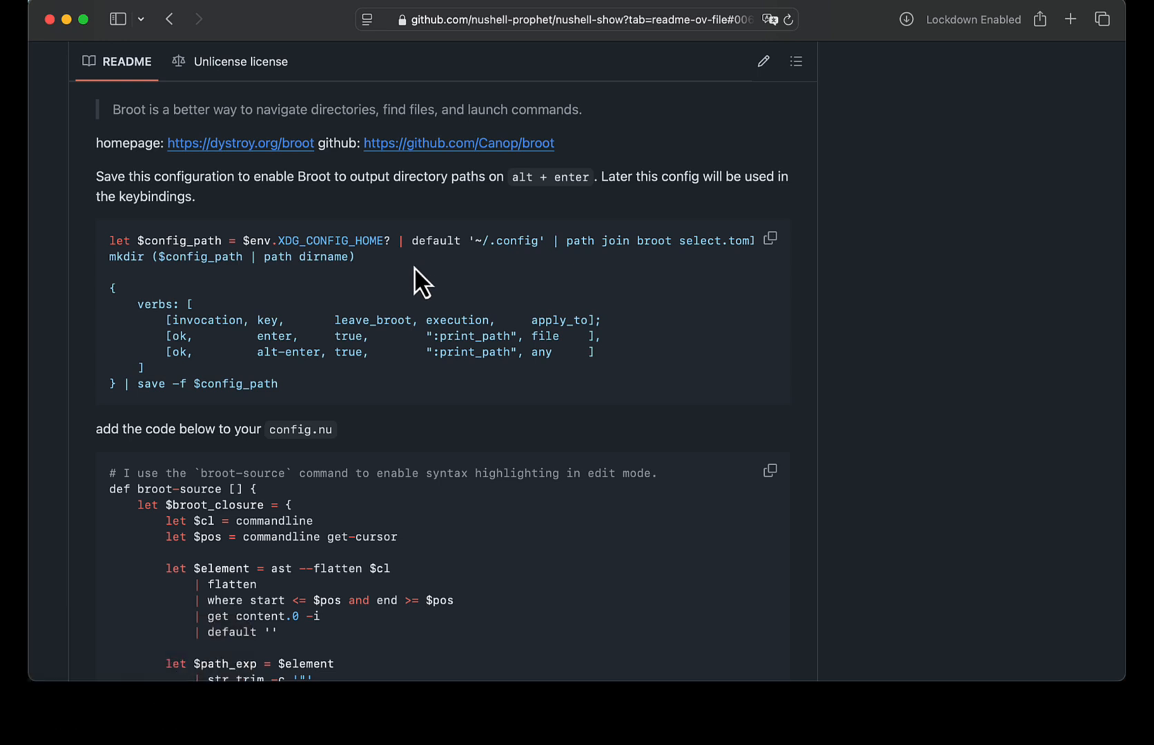
mouse_move(777, 259)
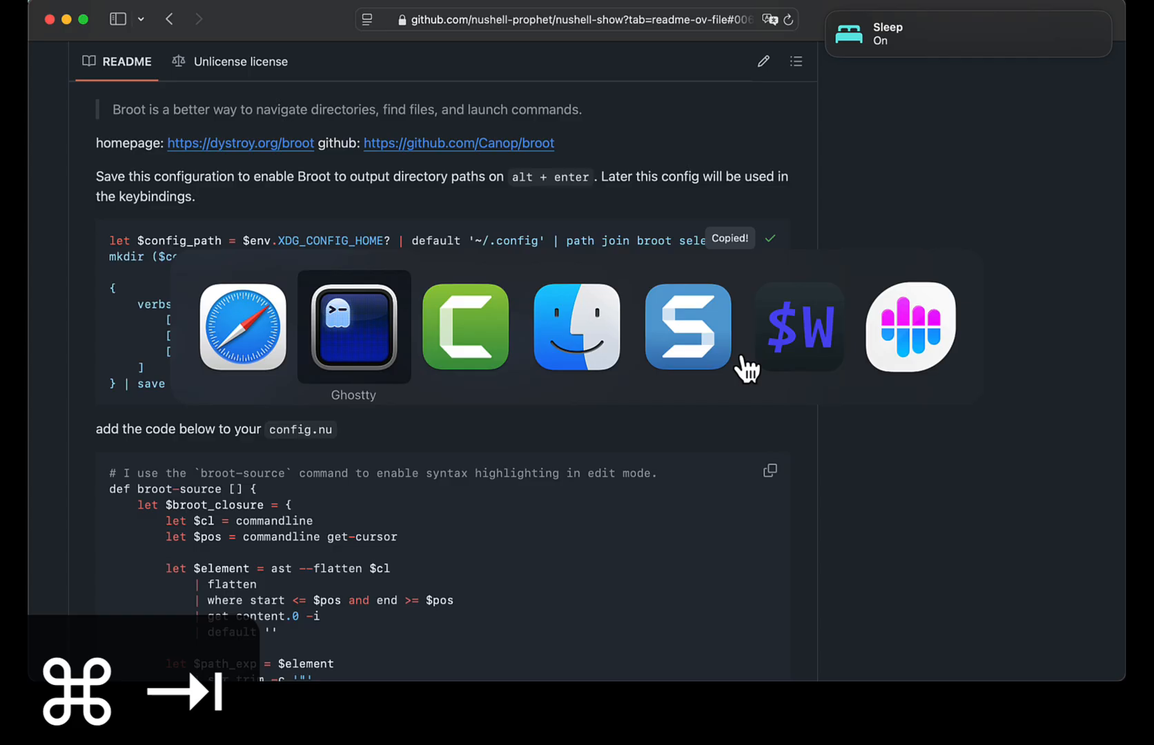
Step: Copy the Broot path-printing configuration snippet from the nushell-show README
click(353, 329)
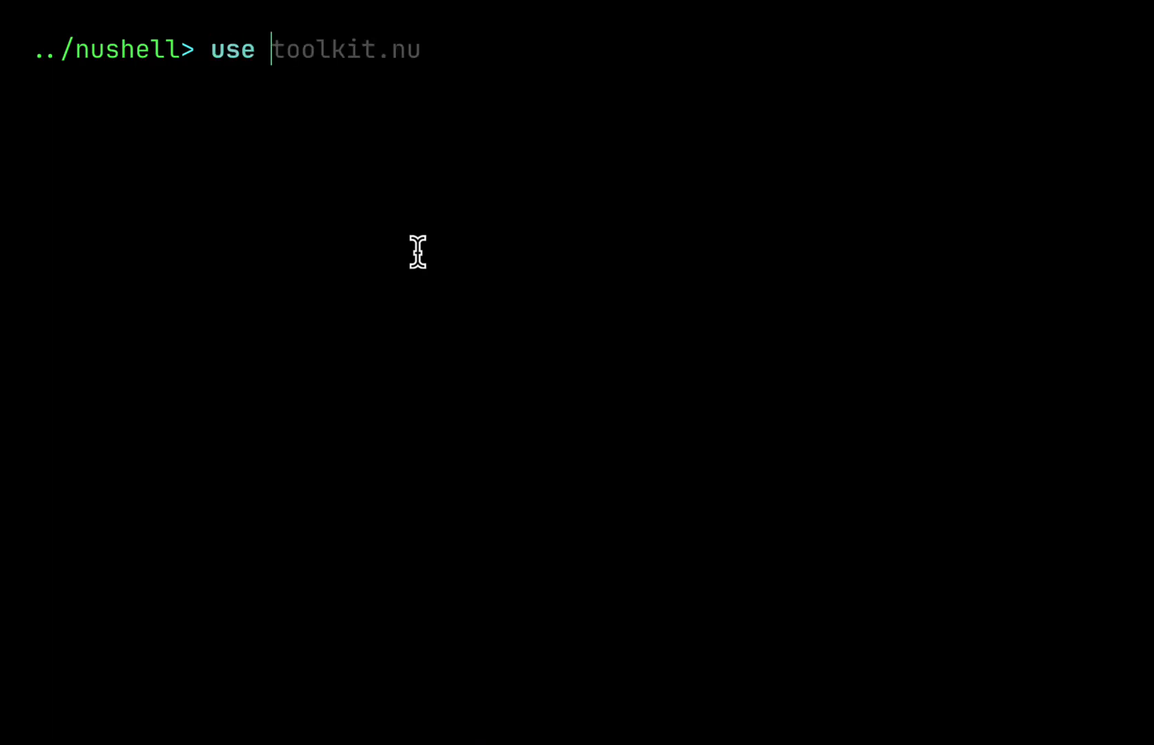
Step: Filter nu-goodies to 'com' in Broot, accept the commands file, then browse history with 'cpr'
key(Tab)
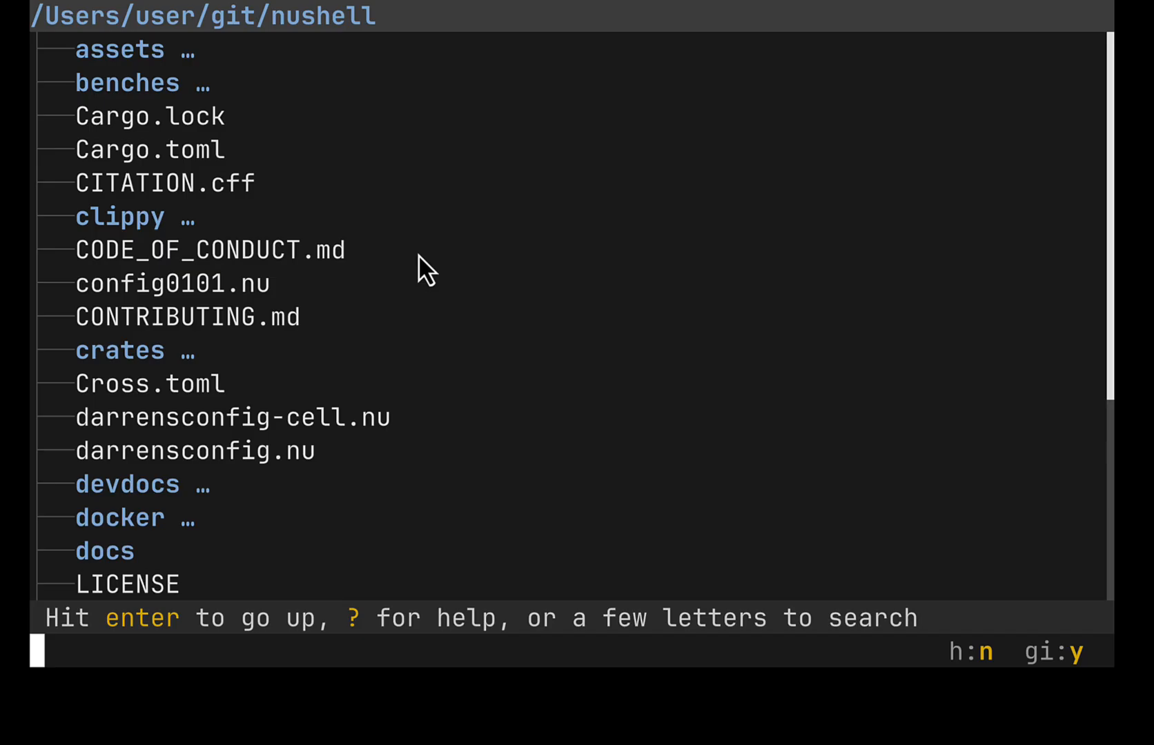
text(com)
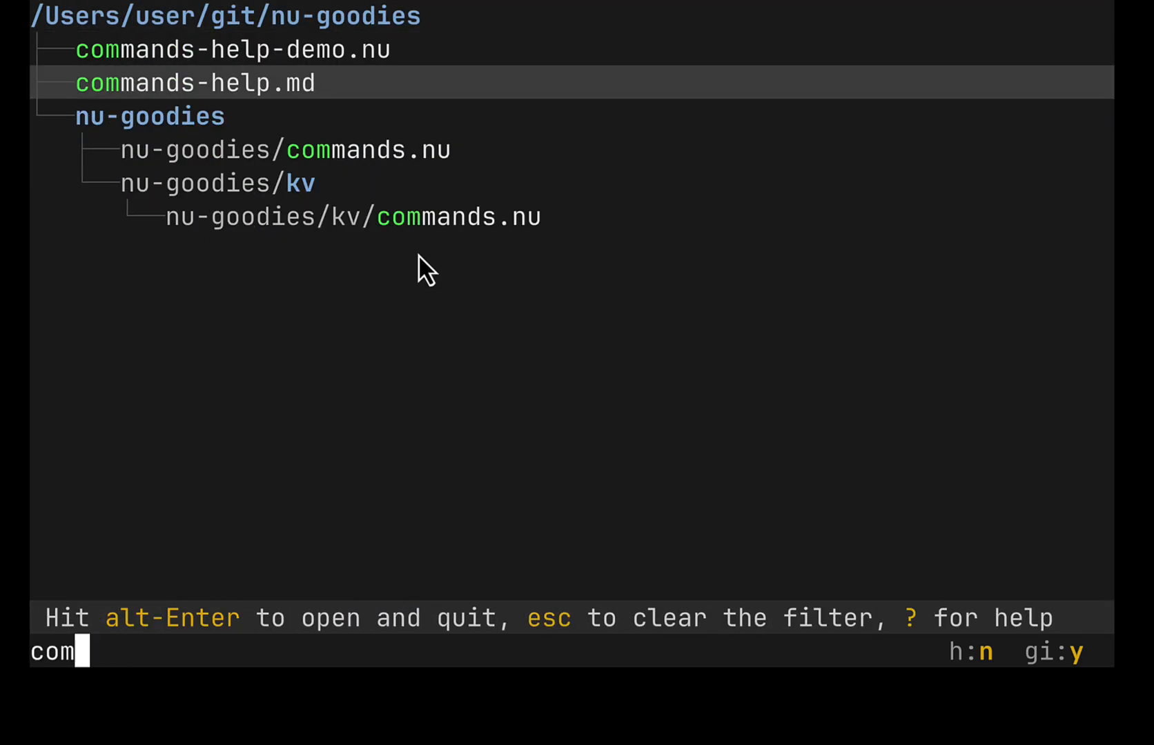
key(Enter)
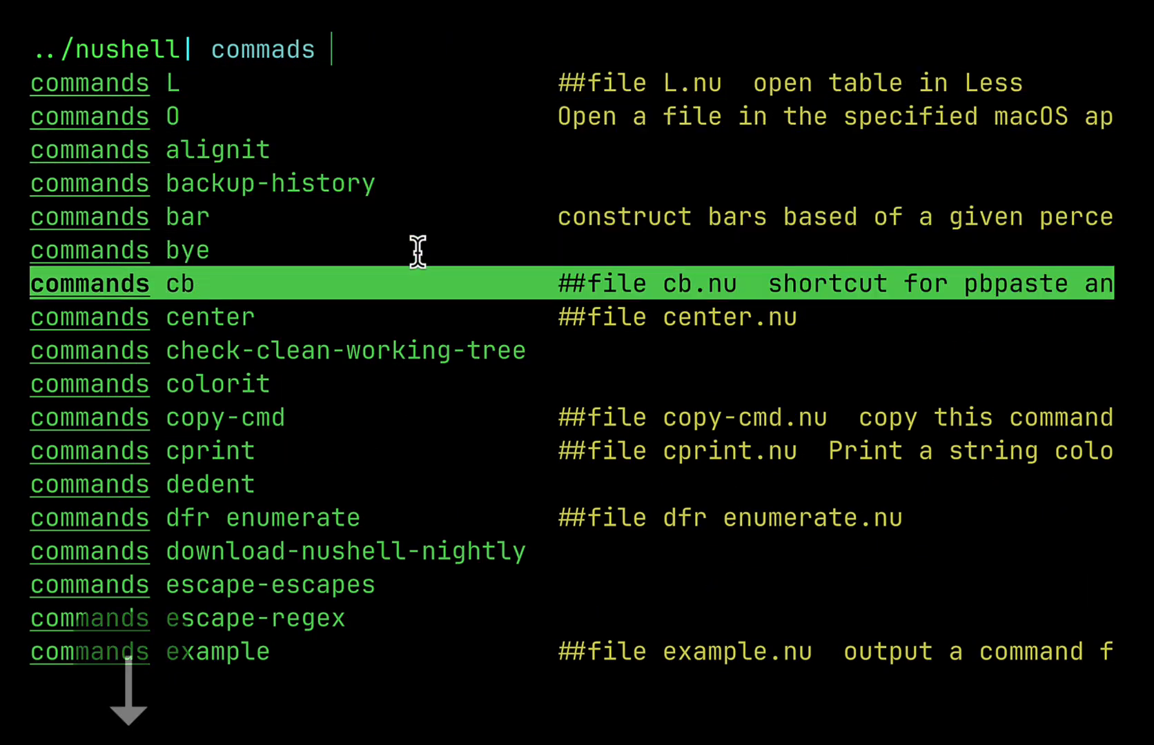
text(cpr)
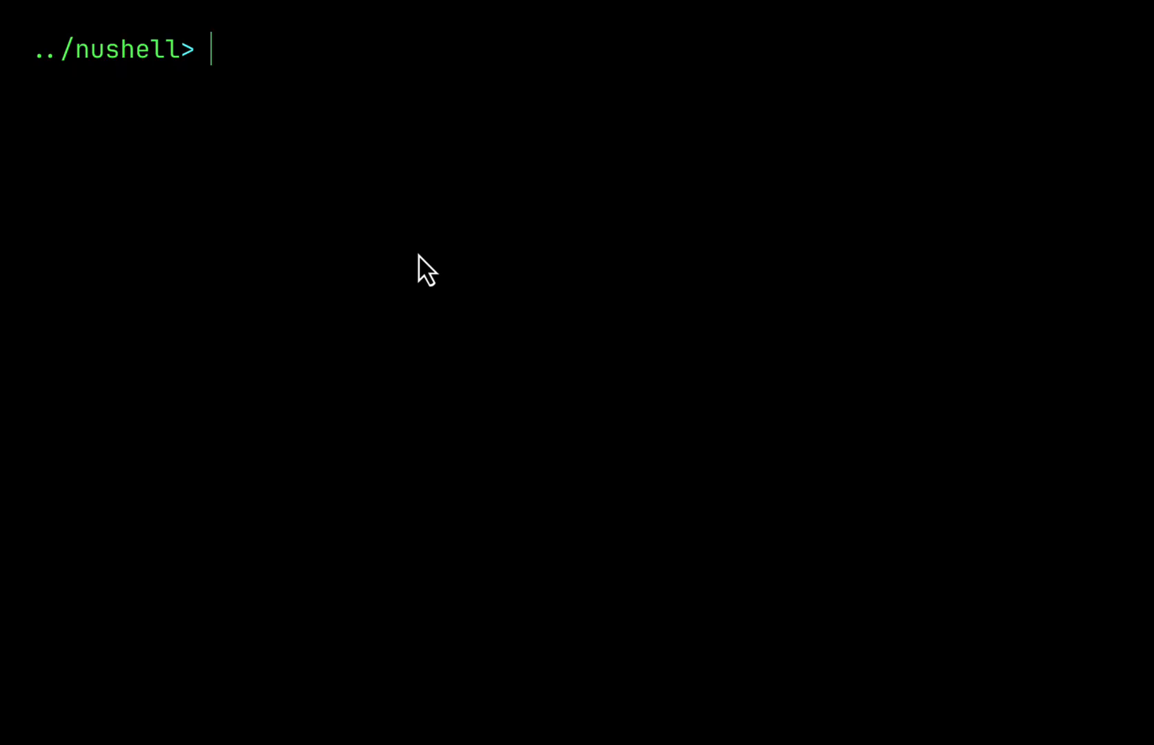
key(ctrl+r)
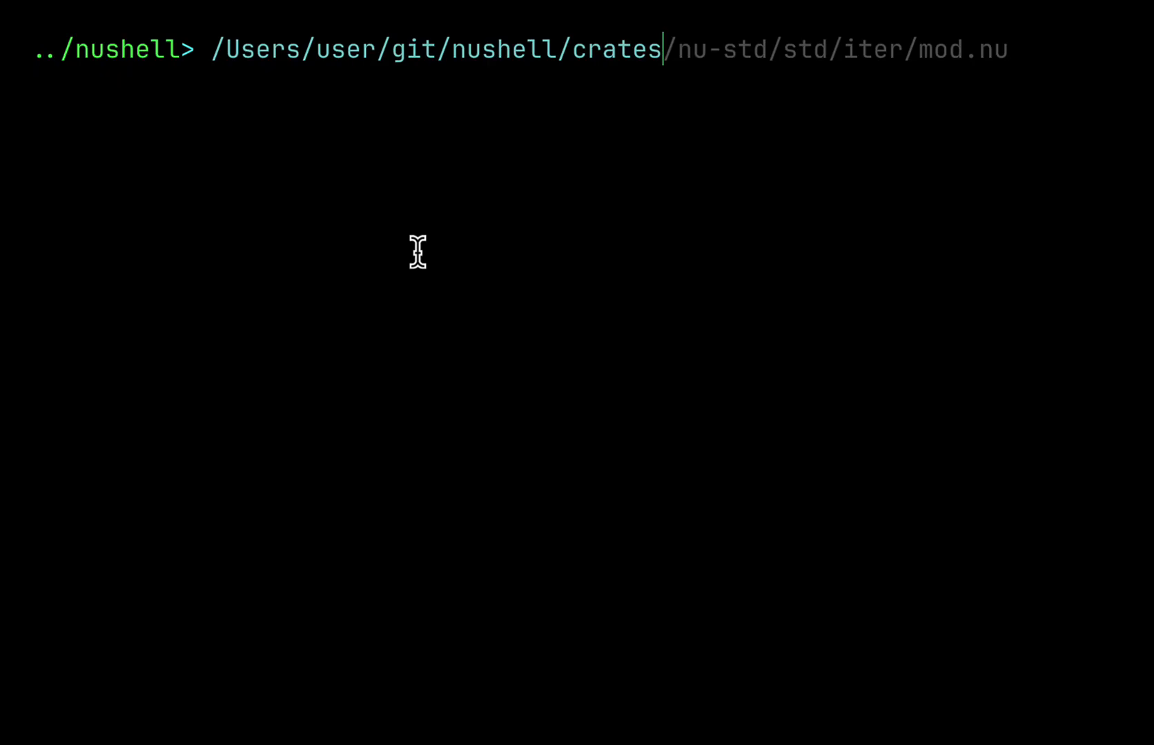
Step: Pick nu-goodies from the visited-directories menu, browse it in Broot, and type 'bye'
key(ctrl+t)
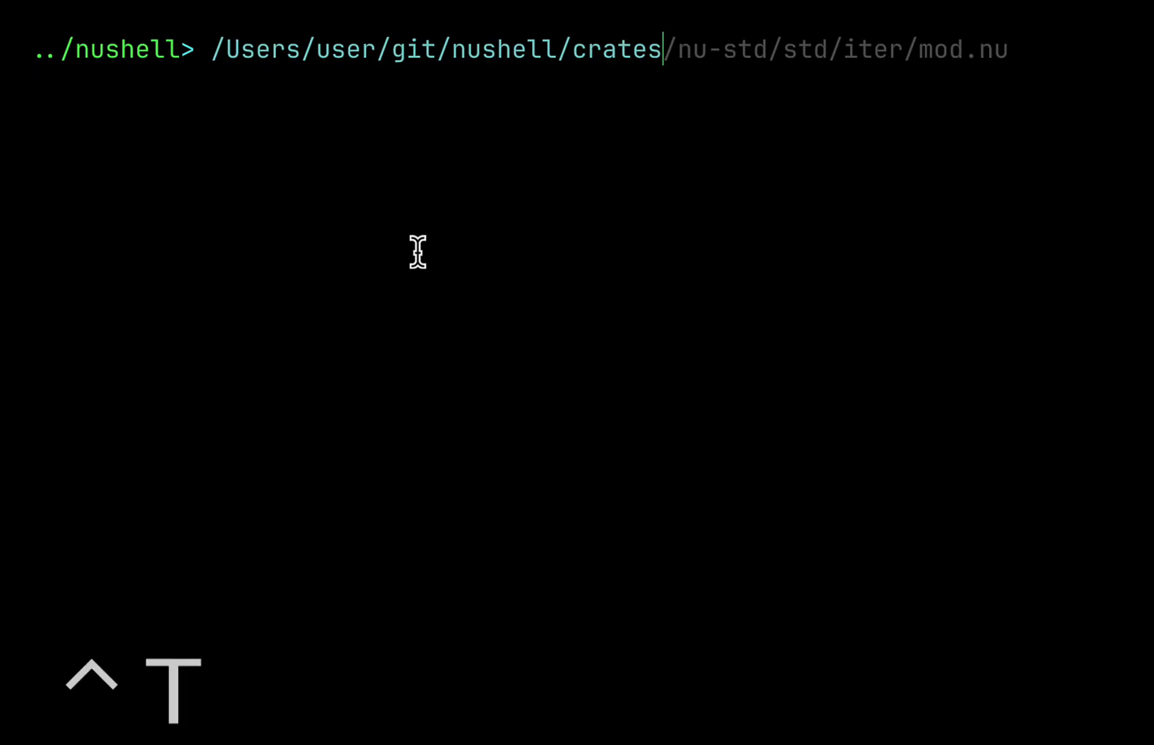
key(enter)
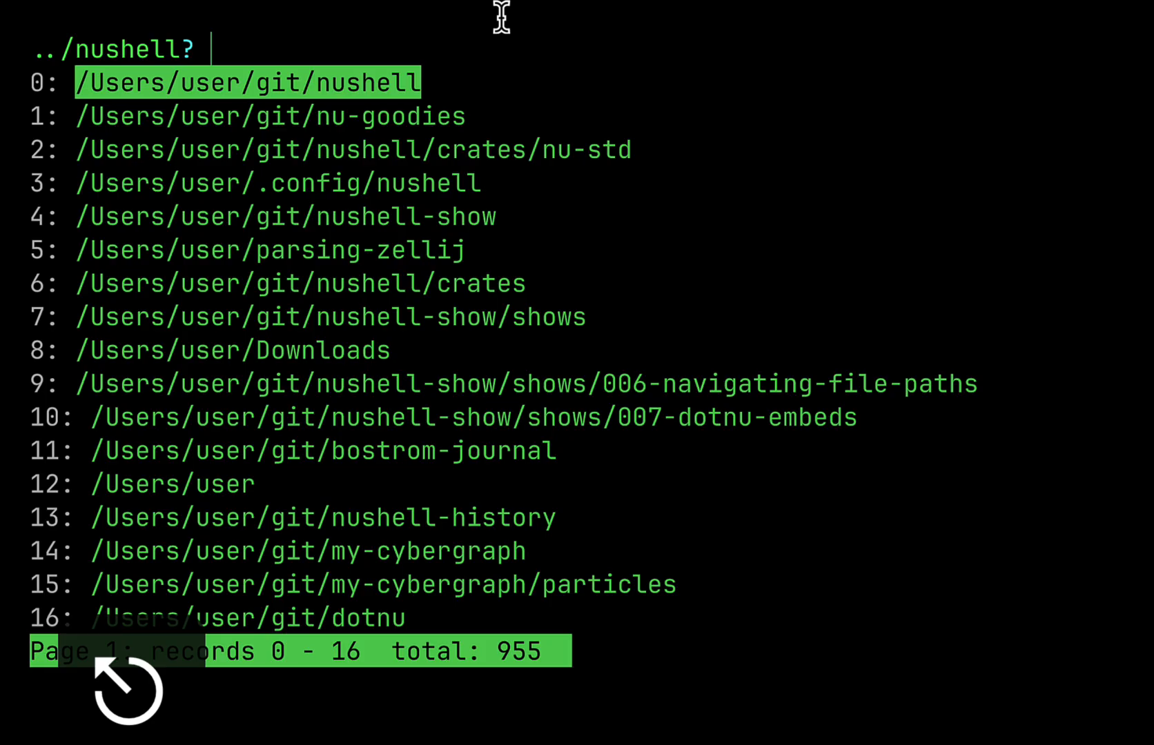
click(269, 116)
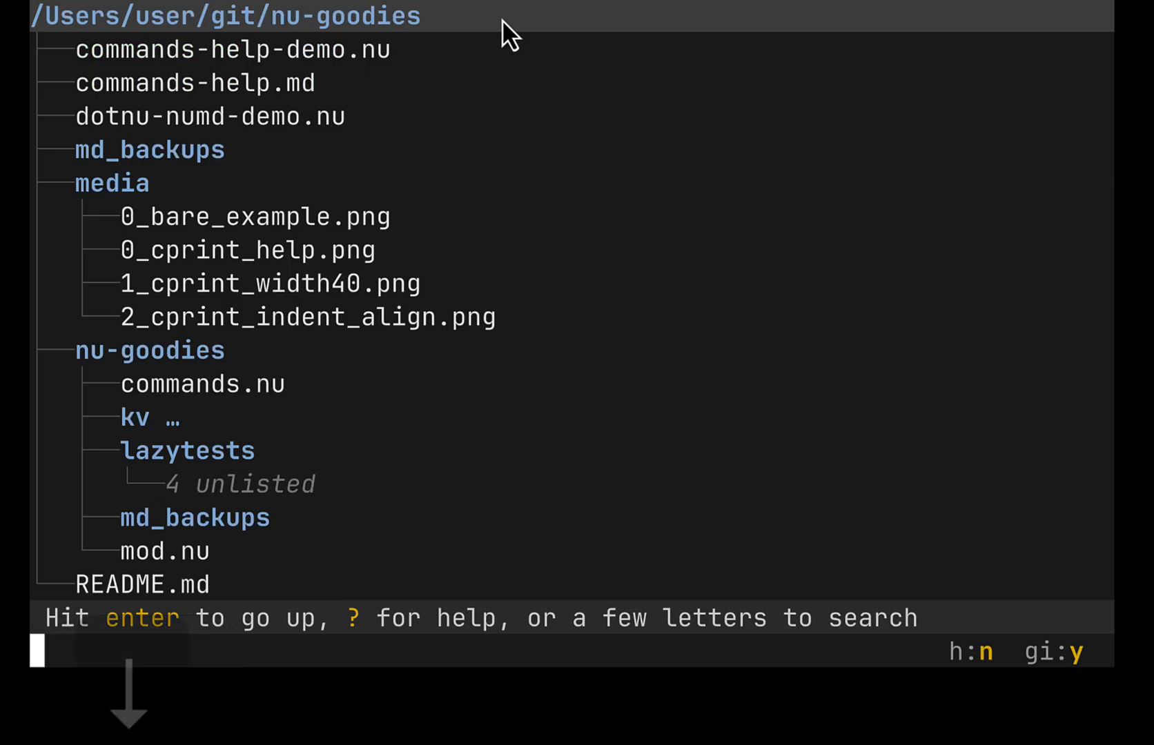
click(211, 116)
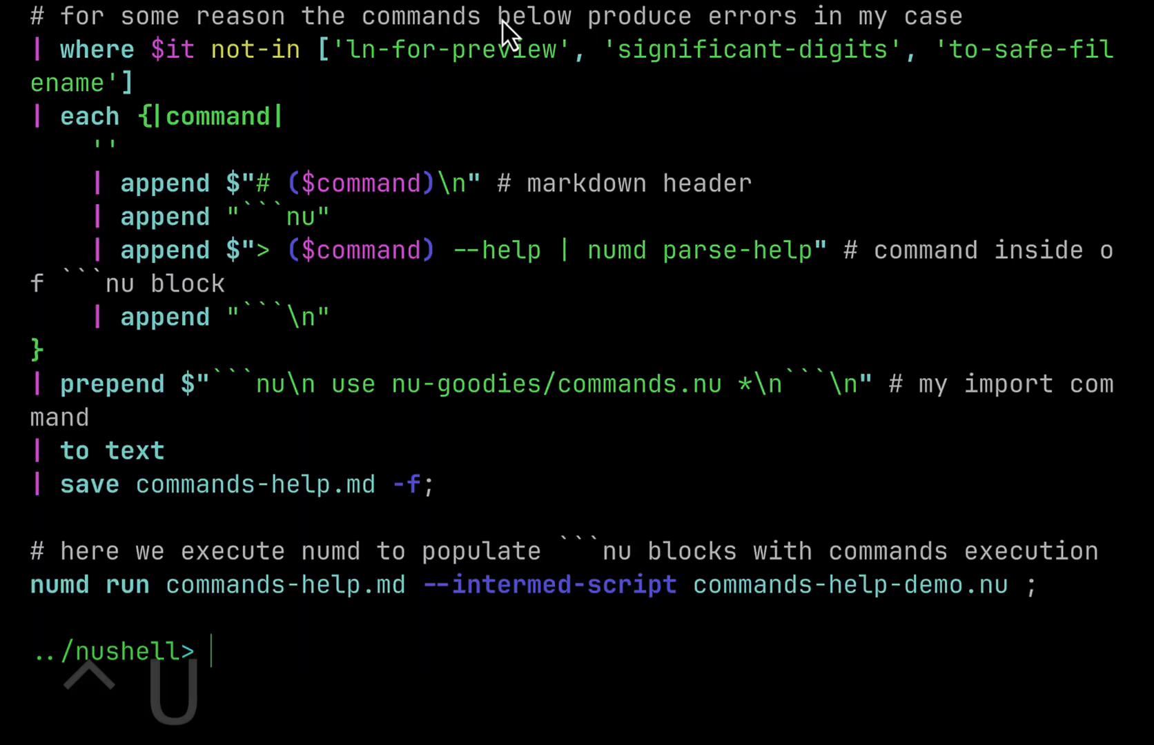
text(bye)
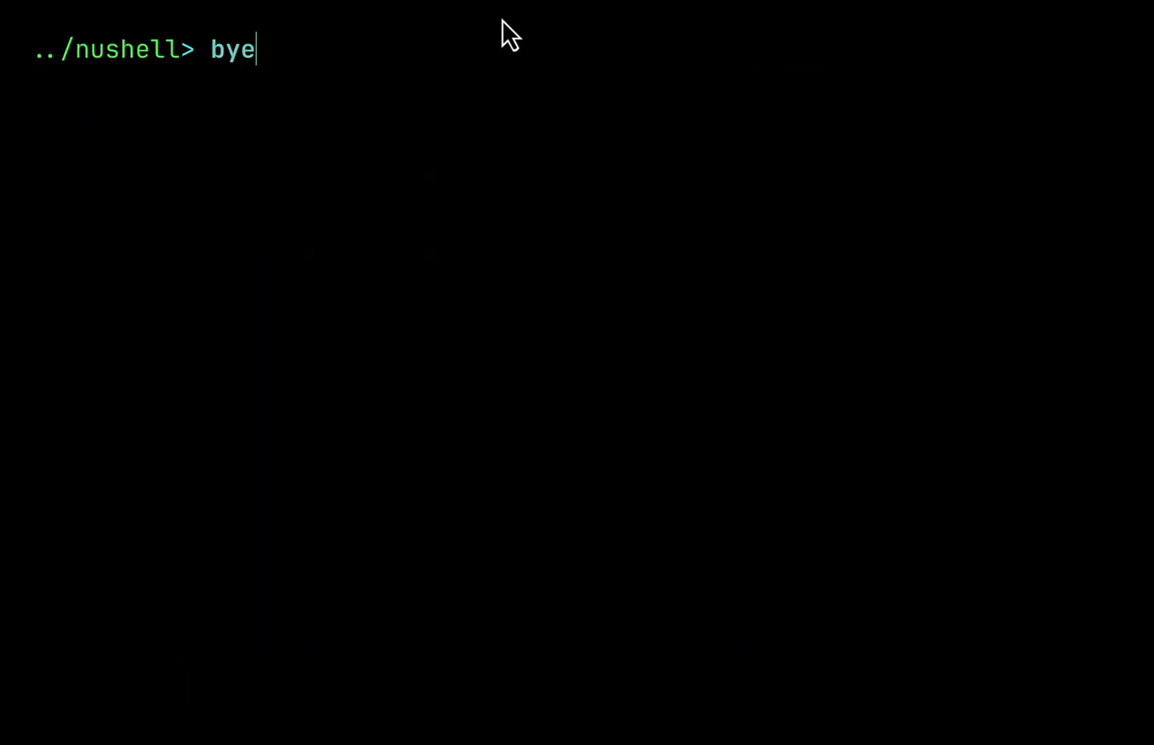